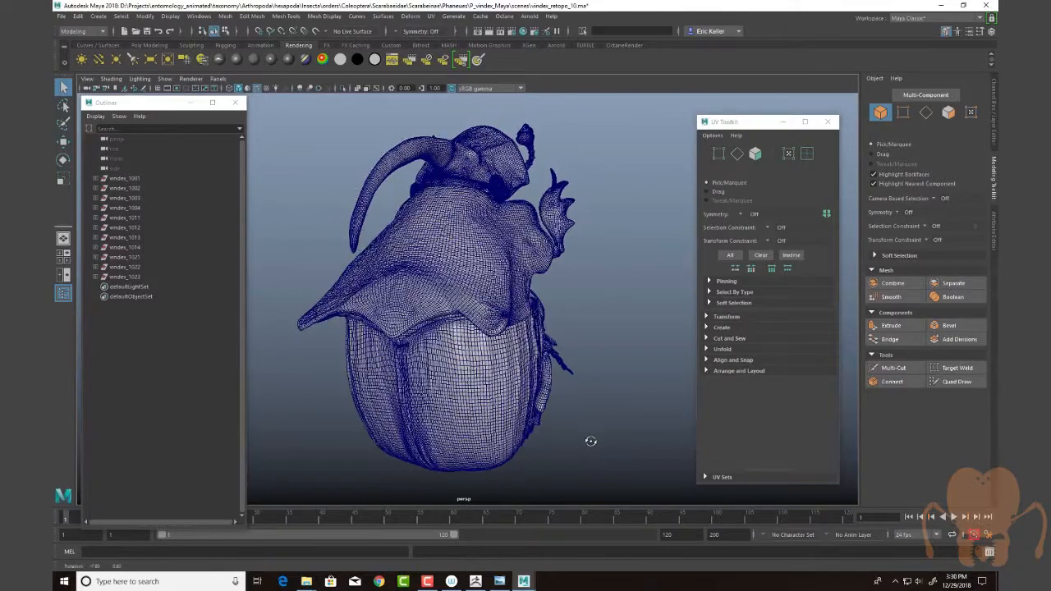
Orbit the wireframe beetle to inspect its back, three-quarter and side views.
drag(591, 440, 628, 439)
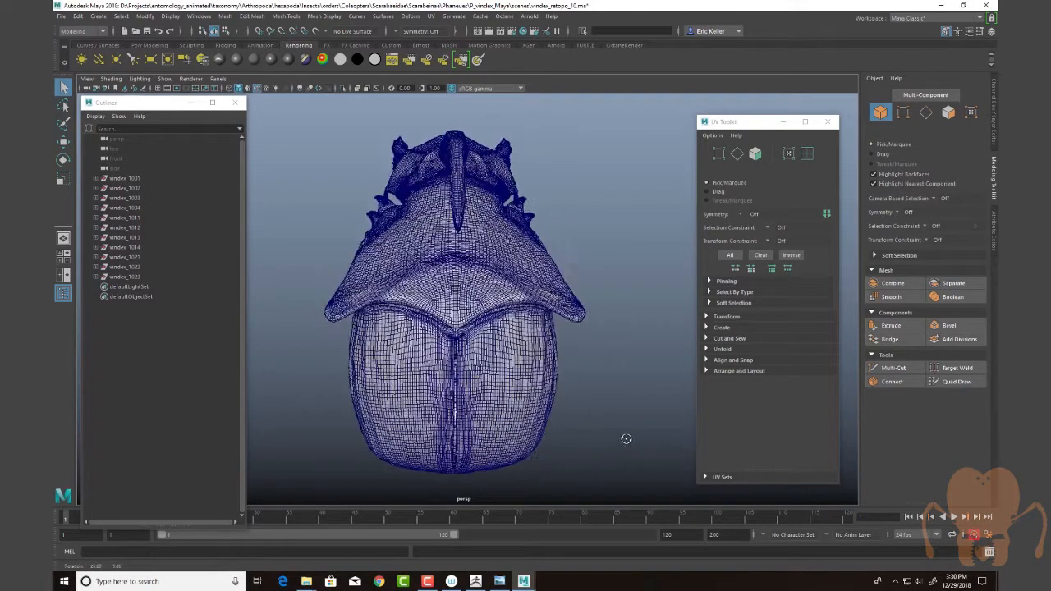
drag(627, 440, 583, 456)
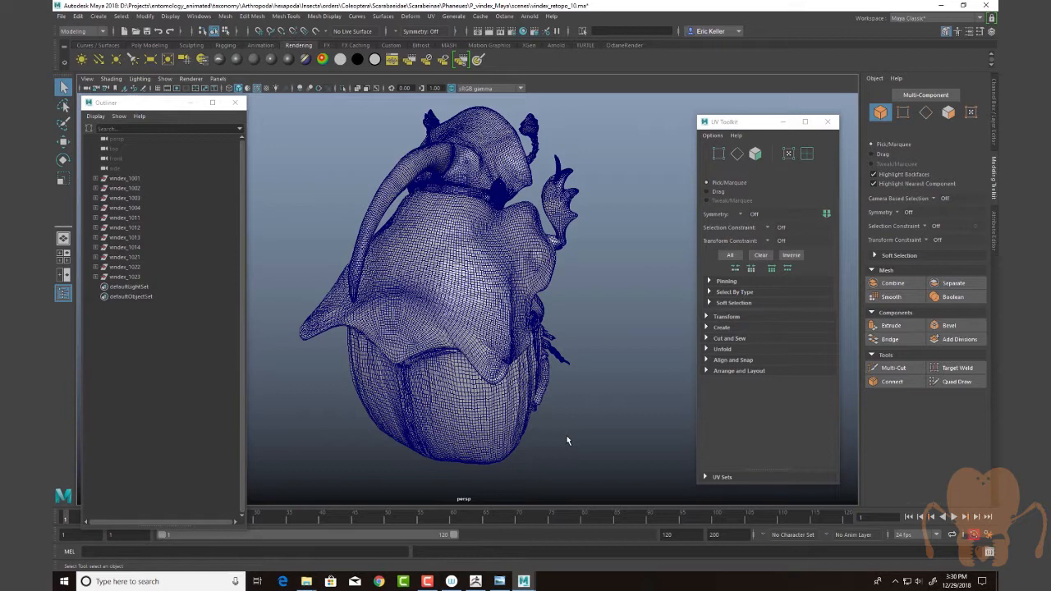
mouse_move(566, 440)
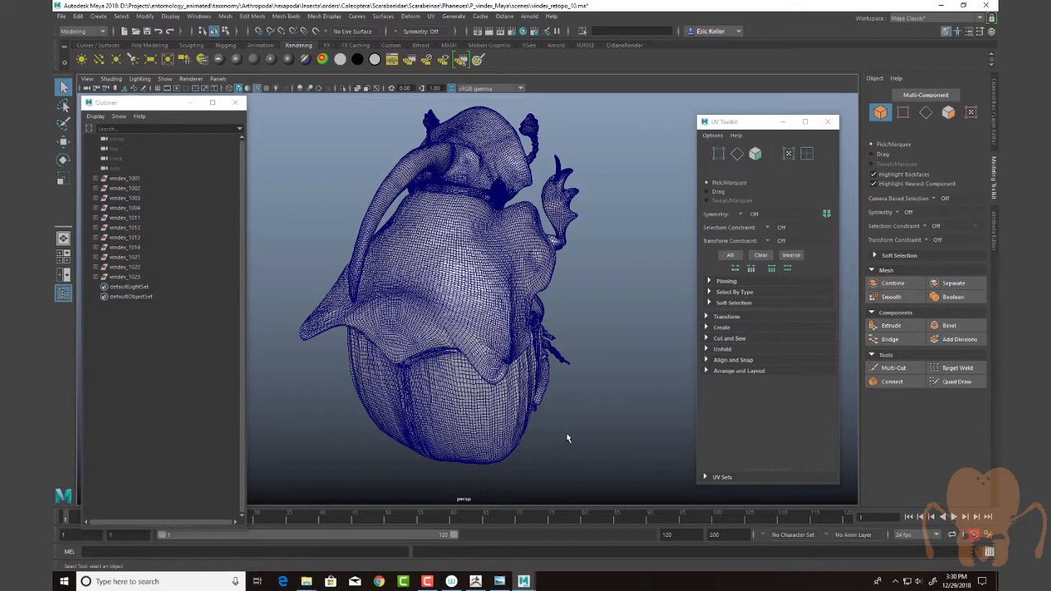
mouse_move(565, 453)
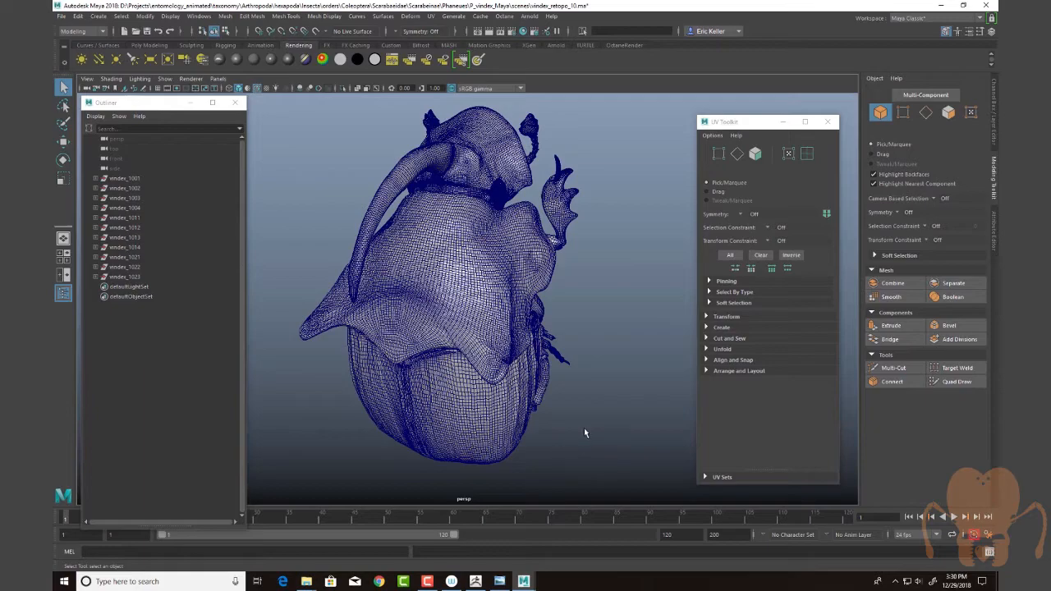
drag(585, 433, 528, 423)
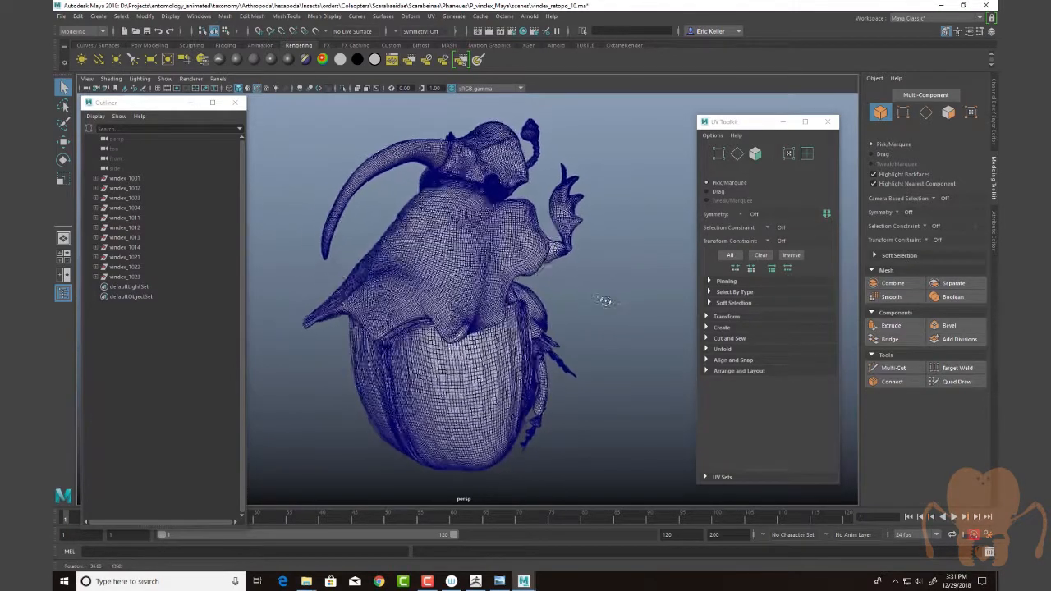
drag(605, 299, 561, 352)
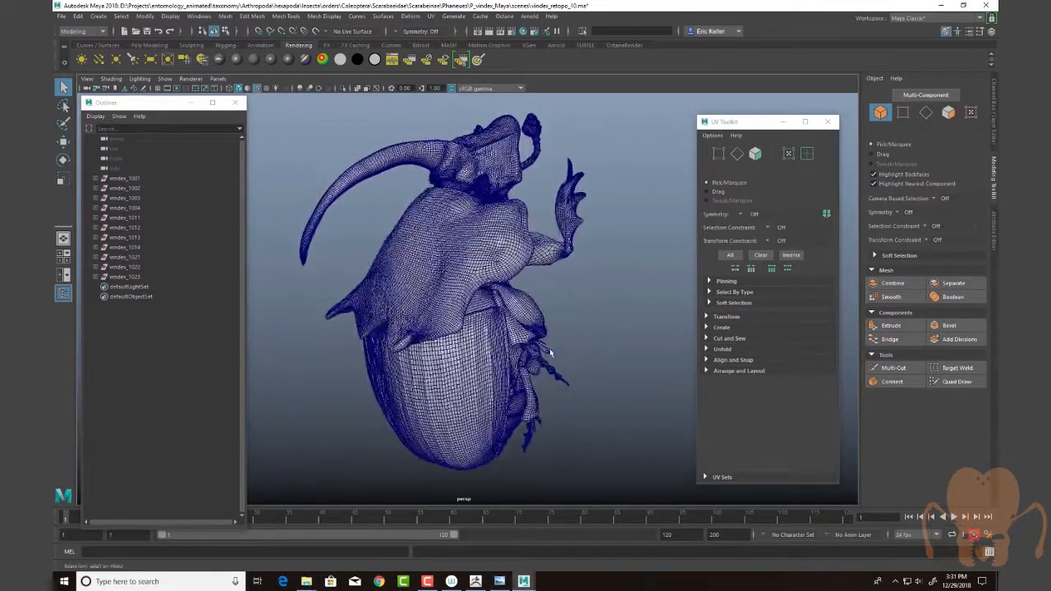
drag(550, 353, 605, 351)
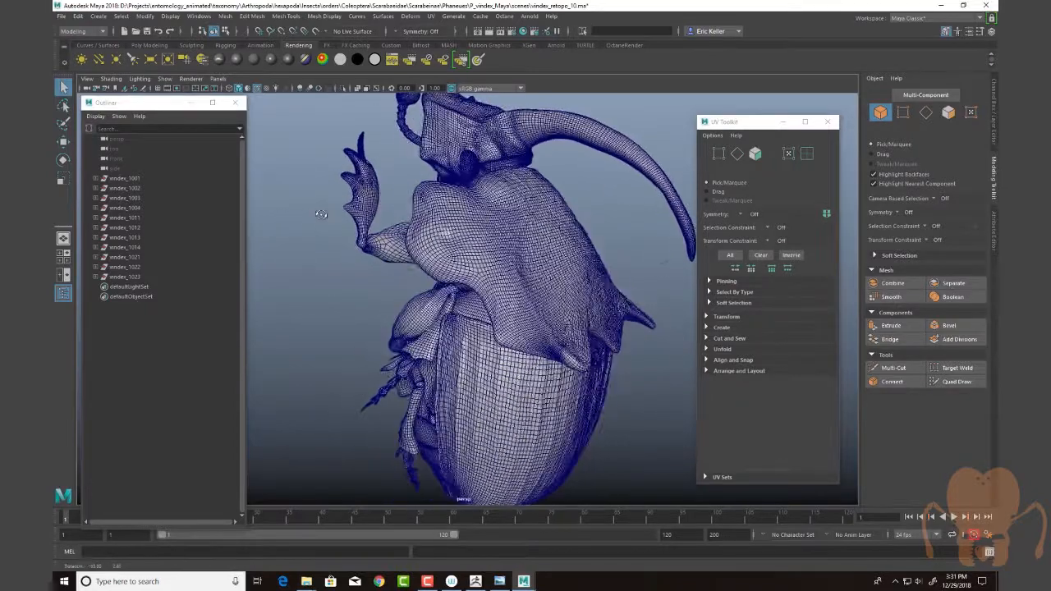
Load the saved scene with the grey sculpted beetle piece via Open Scene.
click(63, 16)
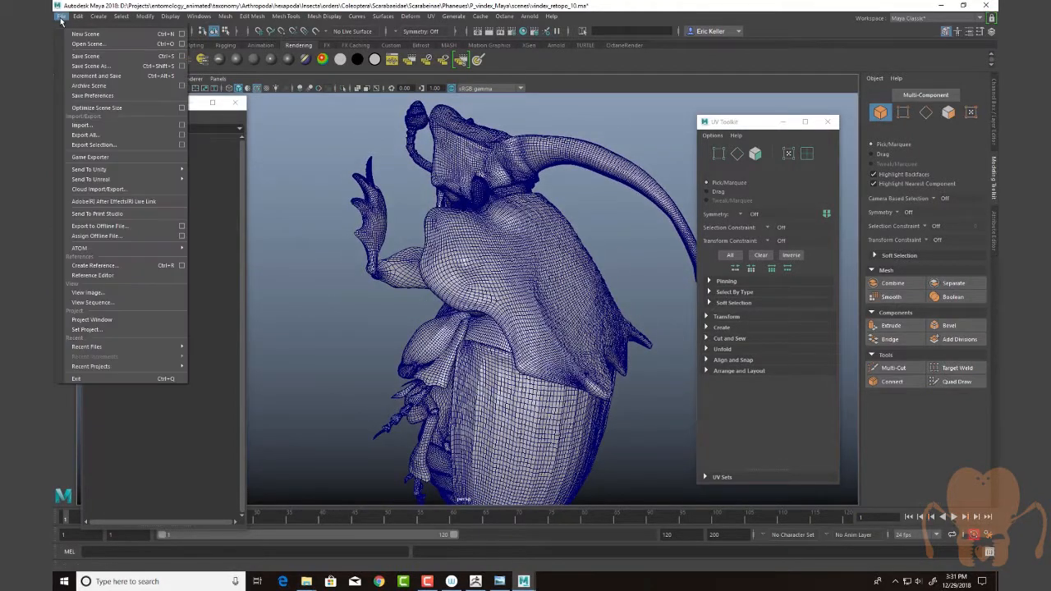
mouse_move(87, 43)
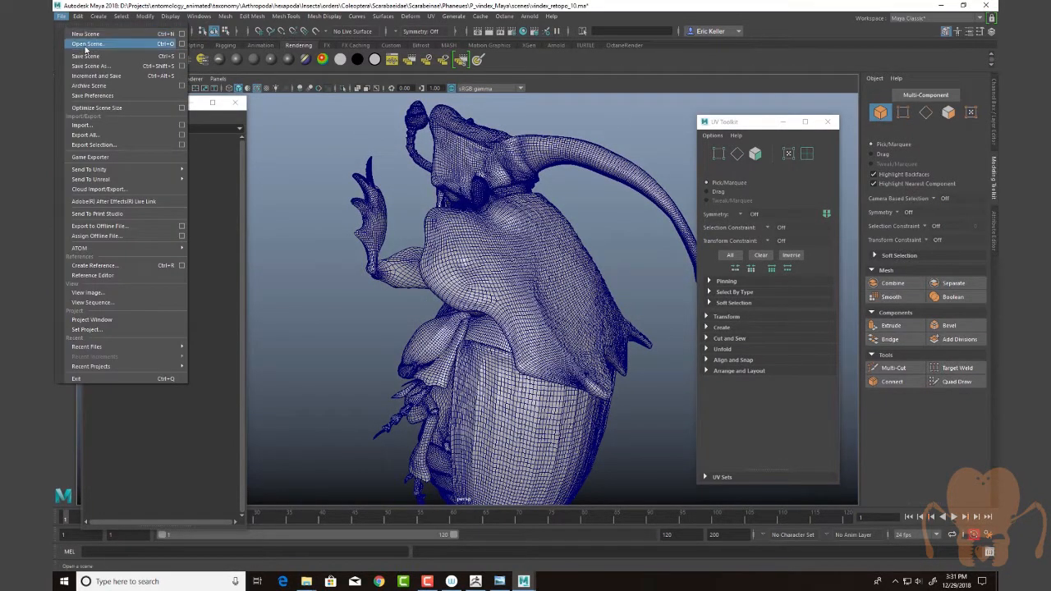
click(85, 43)
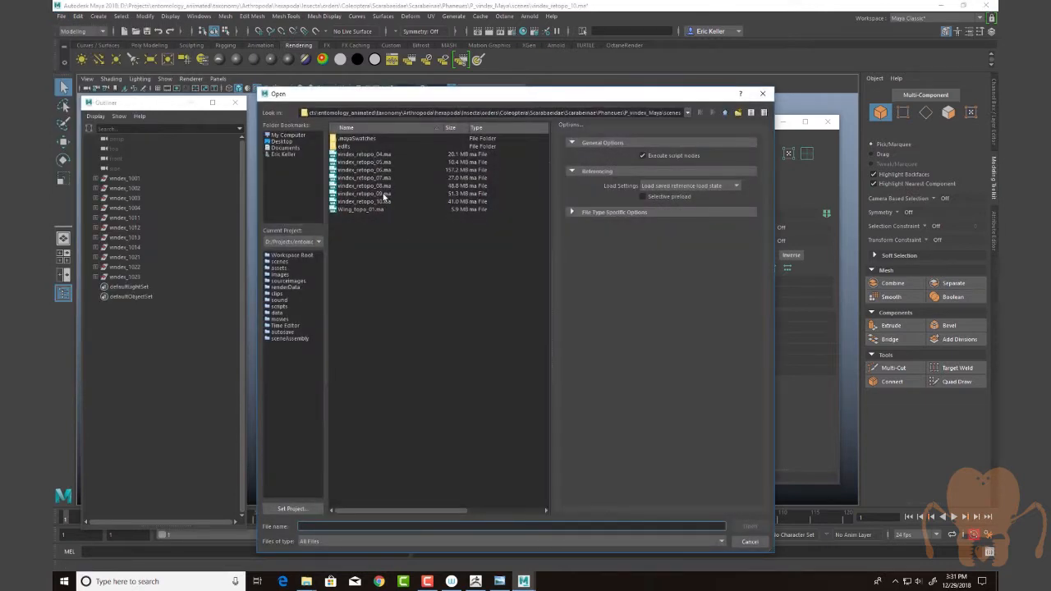
click(364, 154)
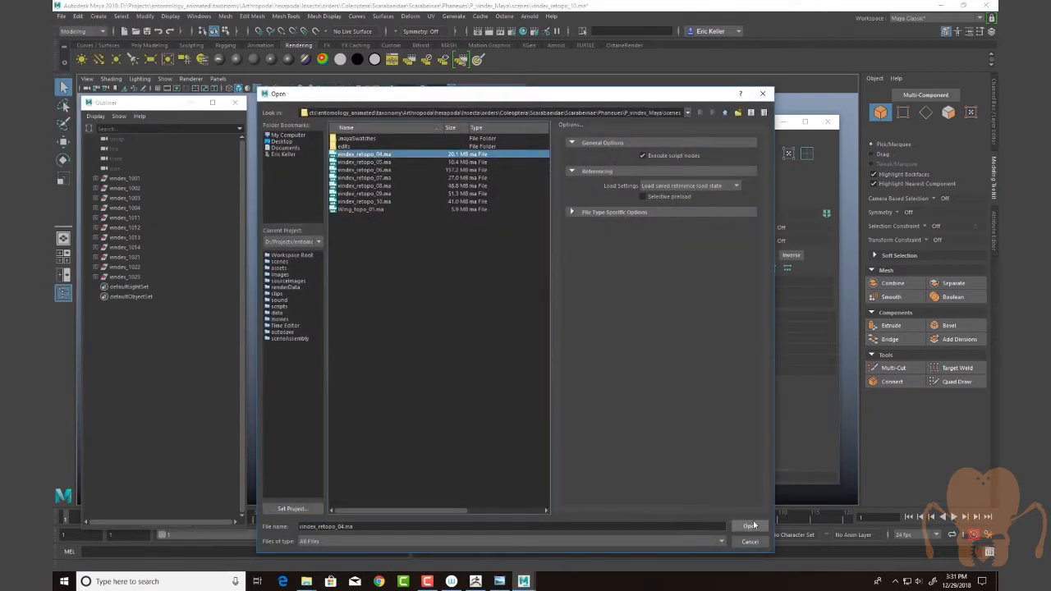
click(749, 526)
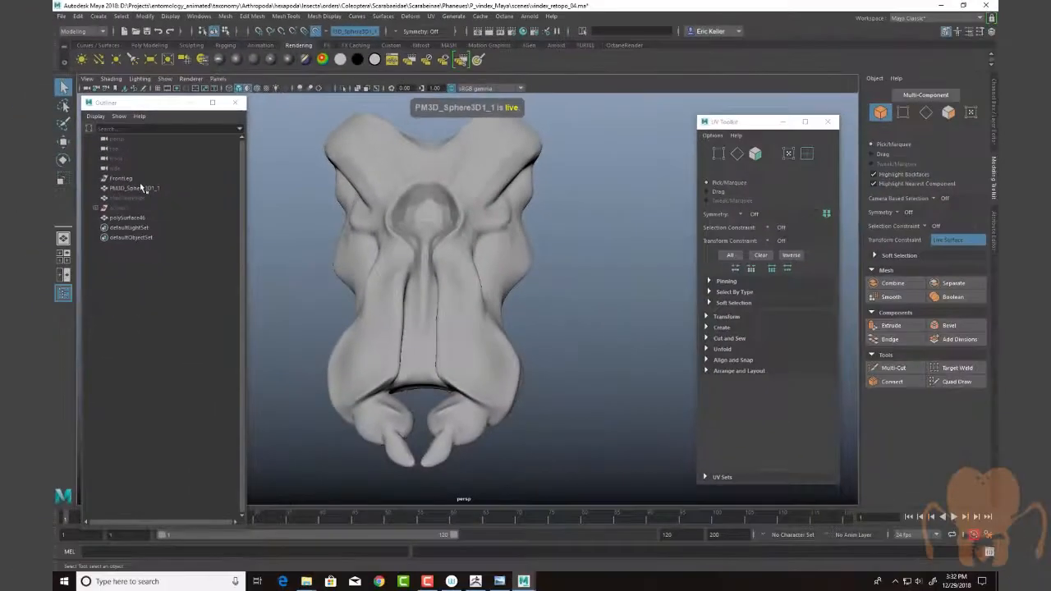
Enable X-Ray on the reference sculpt and tumble around the selected quad retopology patches.
click(131, 217)
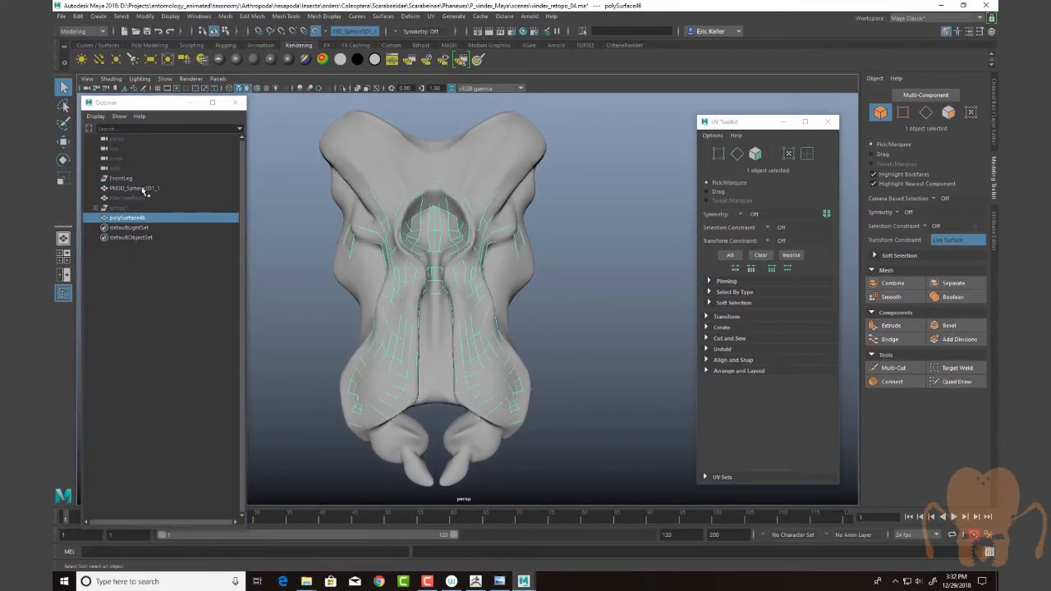
click(135, 187)
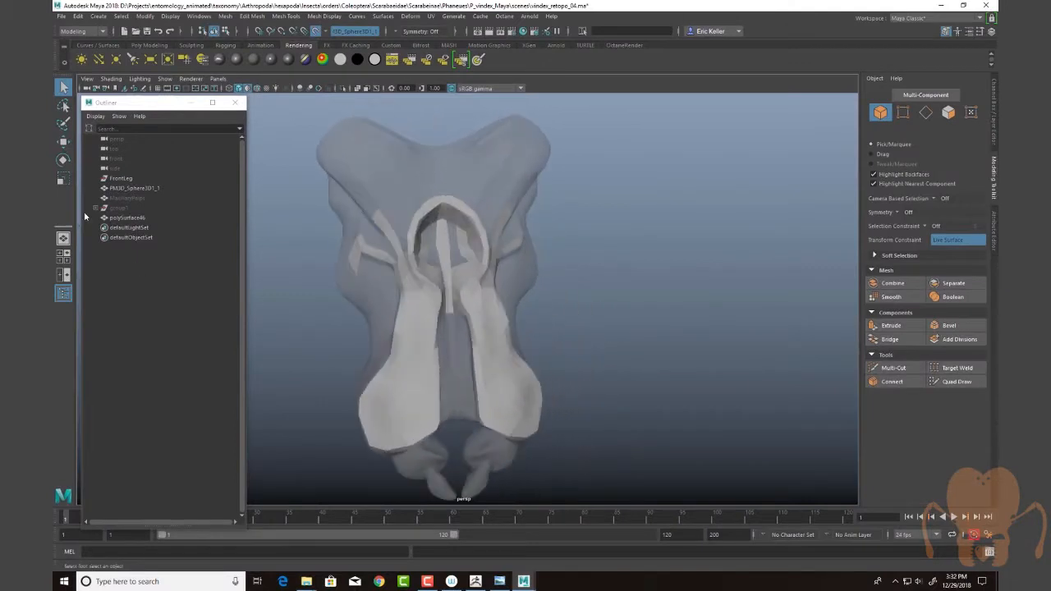
click(128, 217)
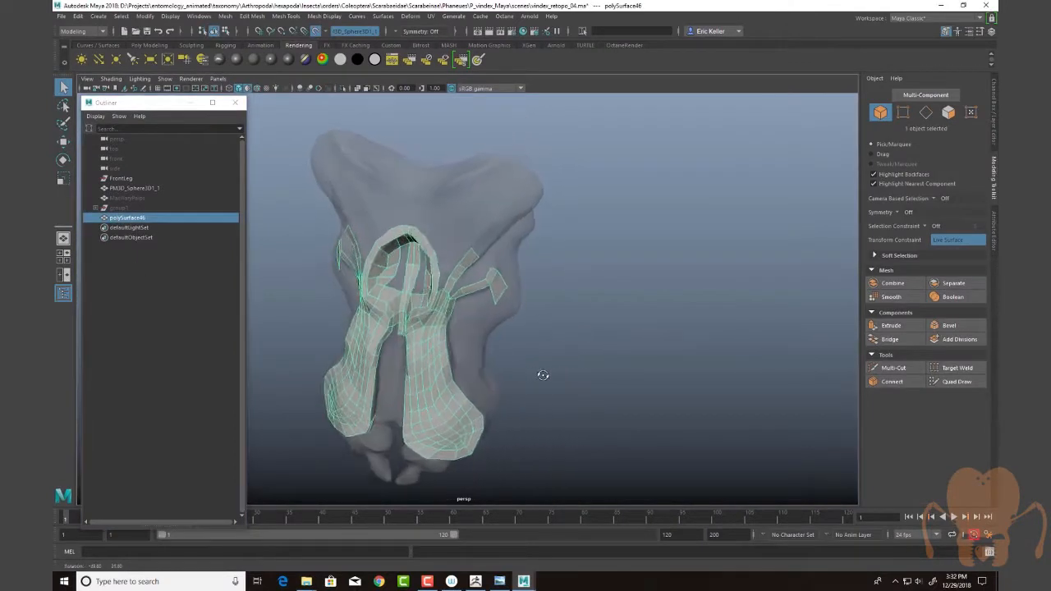
drag(541, 375, 558, 363)
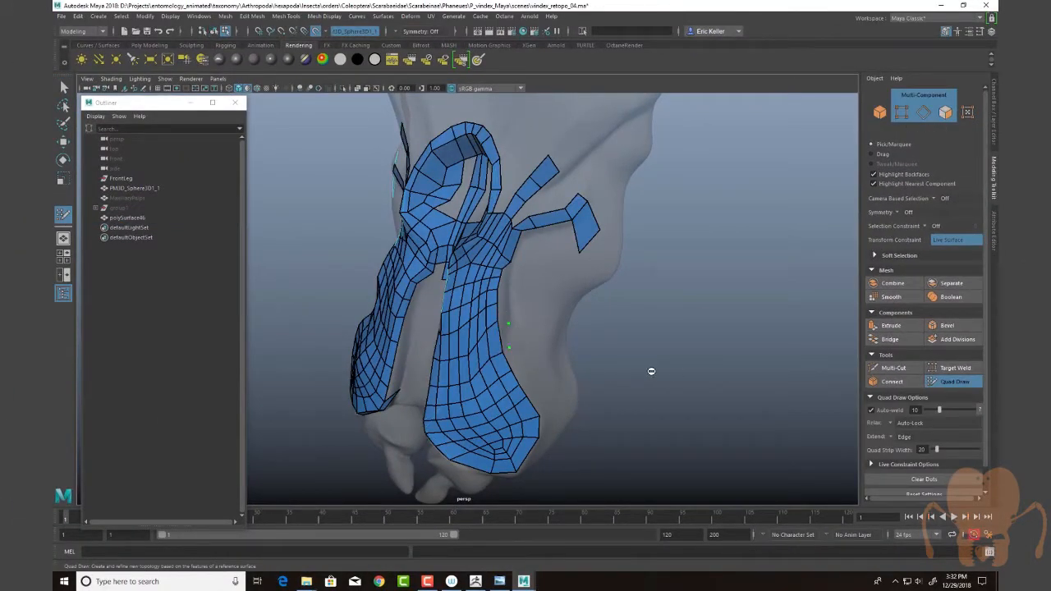
drag(650, 371, 565, 348)
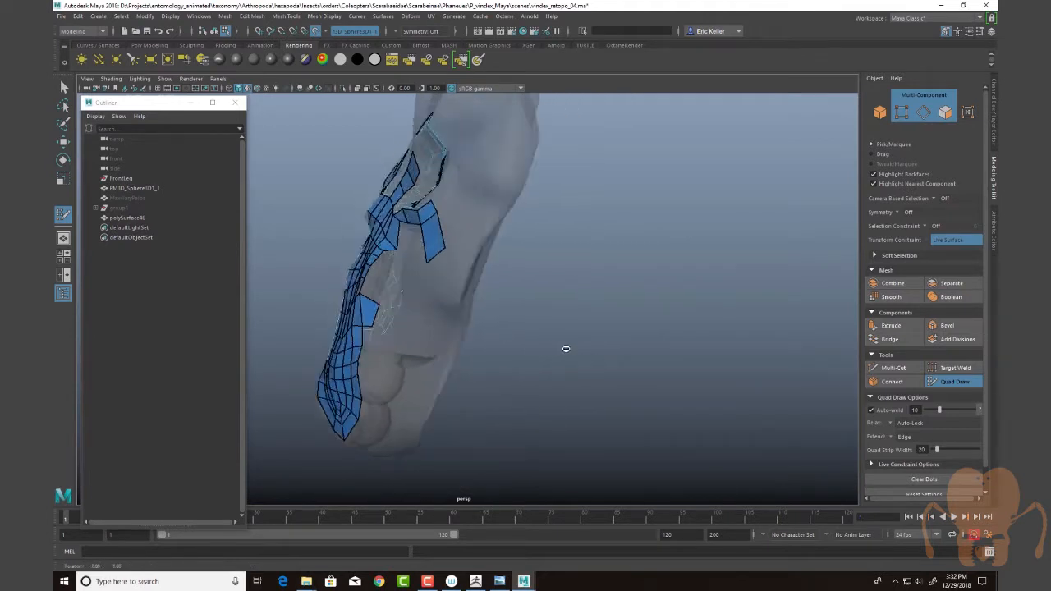
drag(565, 348, 440, 318)
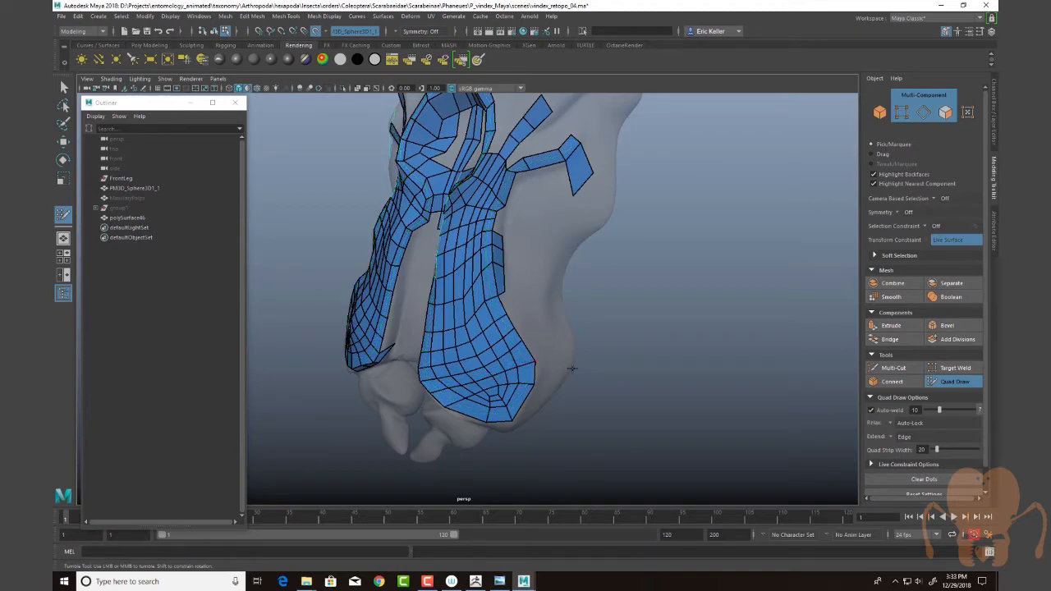
drag(571, 368, 644, 402)
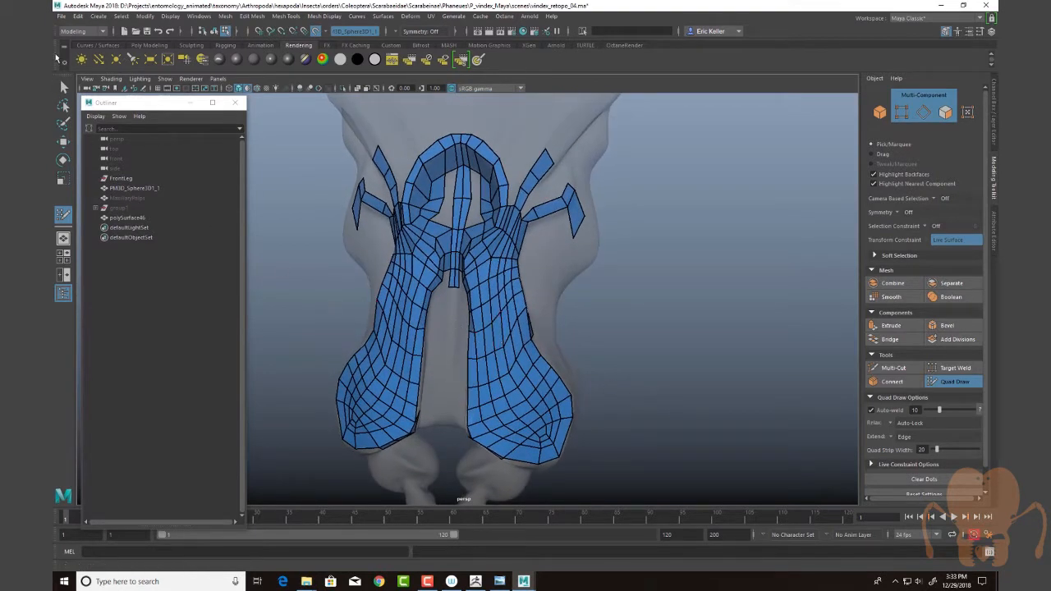
click(62, 17)
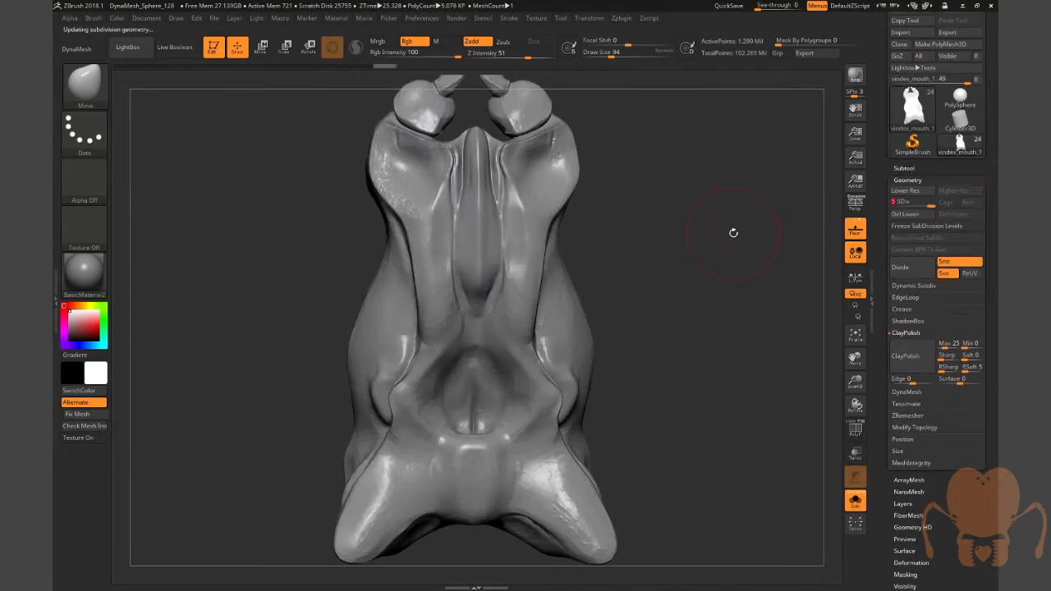
drag(733, 233, 705, 266)
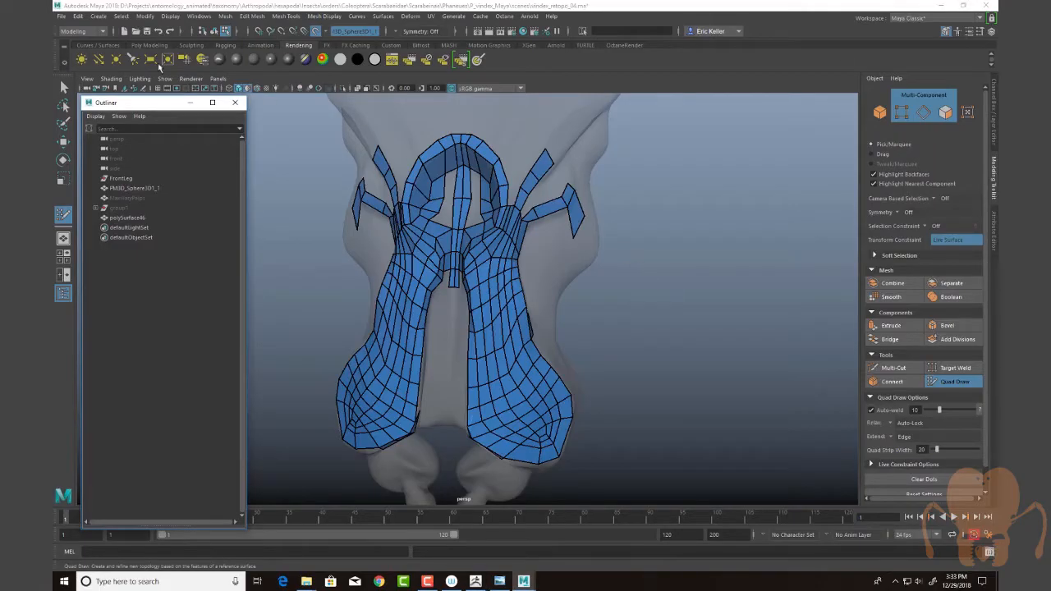
Reopen the earlier beetle scene from the recent scenes list.
click(62, 16)
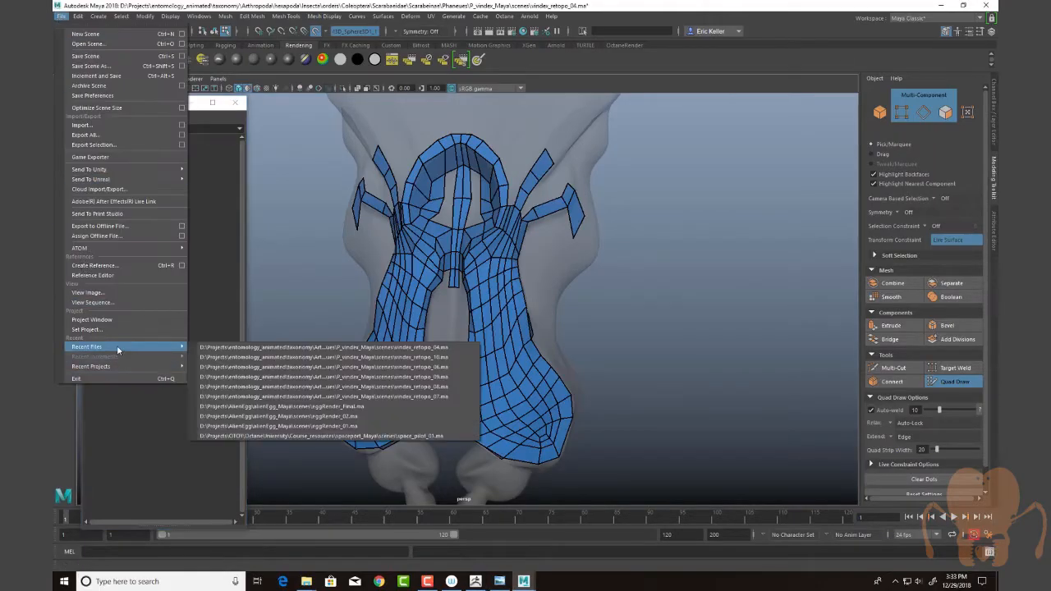
click(311, 346)
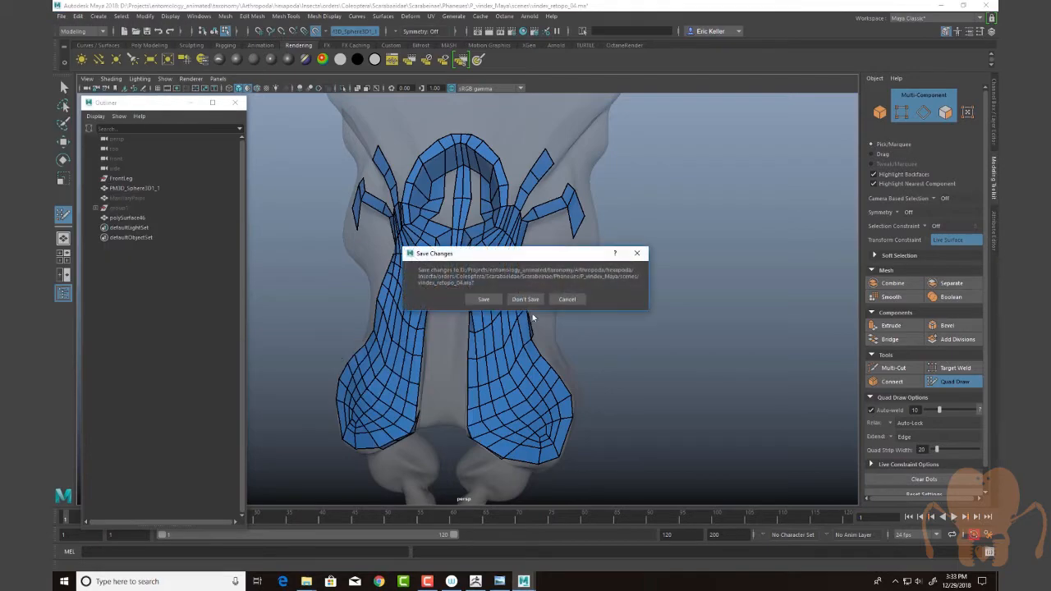
click(525, 298)
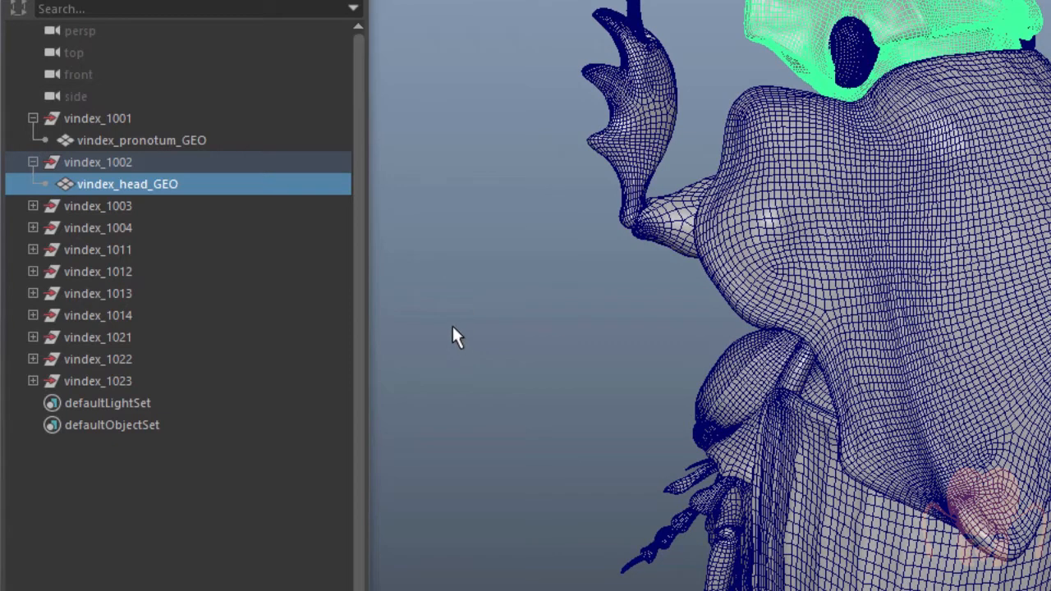
mouse_move(435, 285)
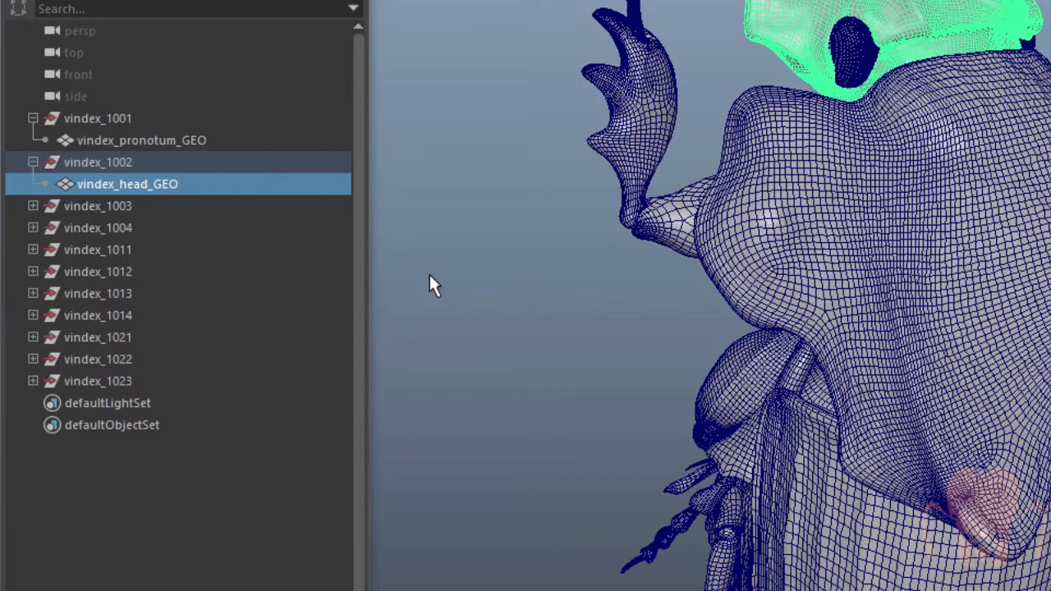
Expand the vindex_1003, vindex_1004 and following groups to list their beetle meshes.
click(33, 207)
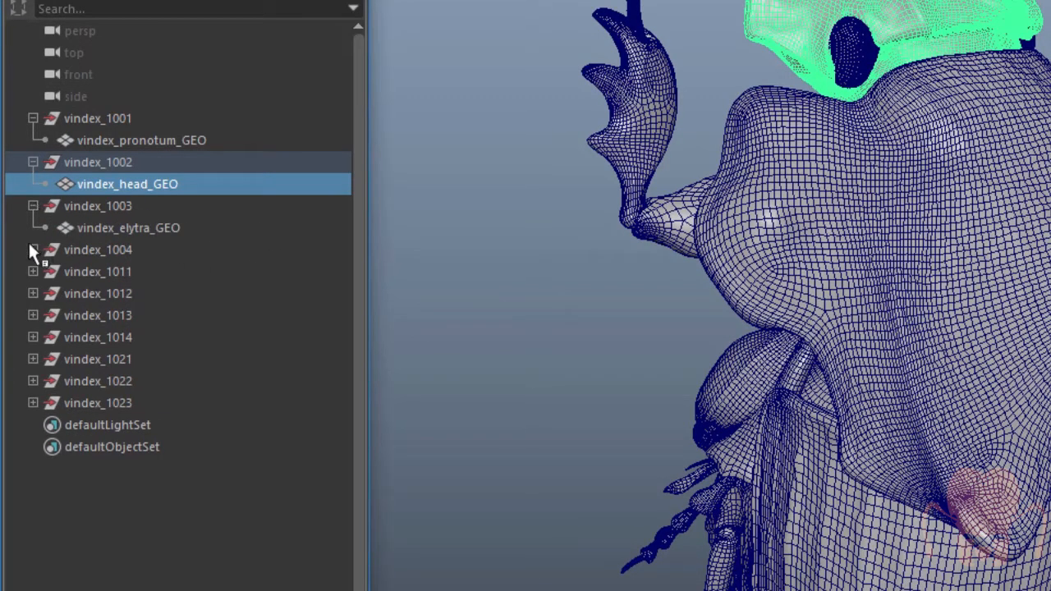
click(33, 249)
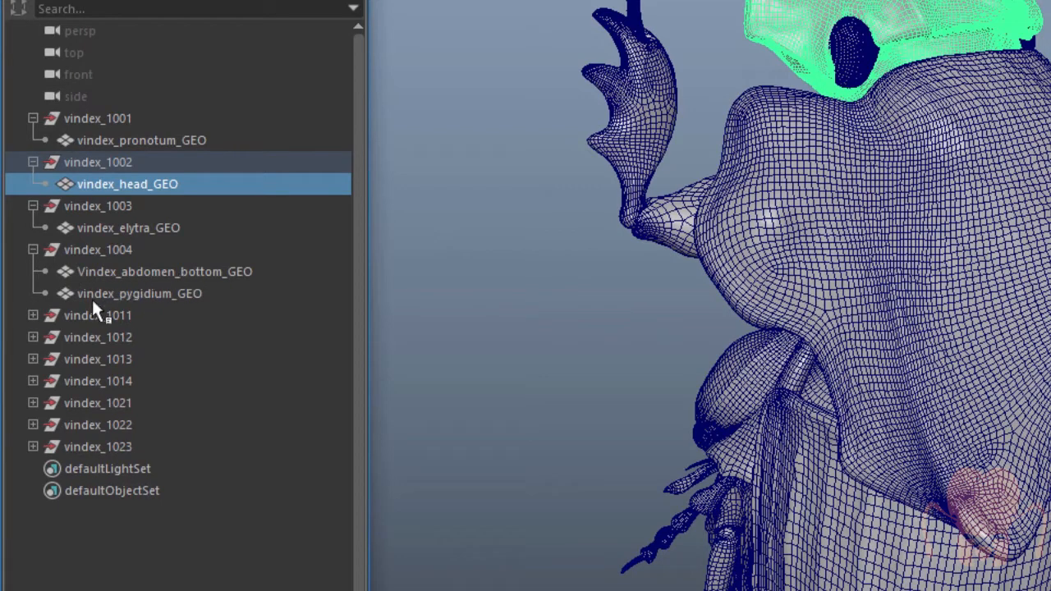
click(33, 315)
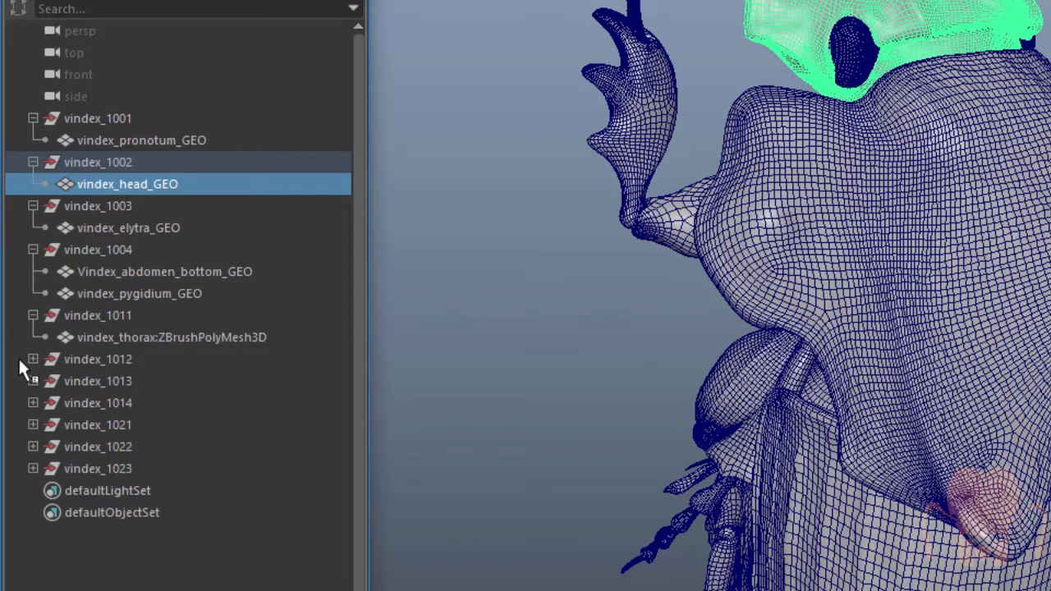
click(33, 358)
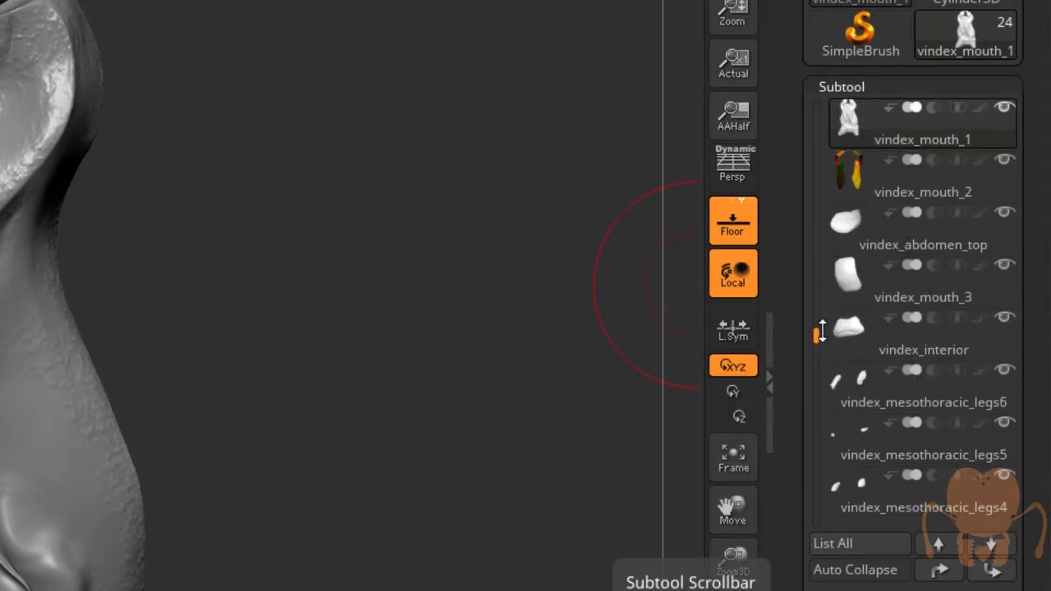
Solo a mouth subtool and turn it around to view its other side.
click(922, 331)
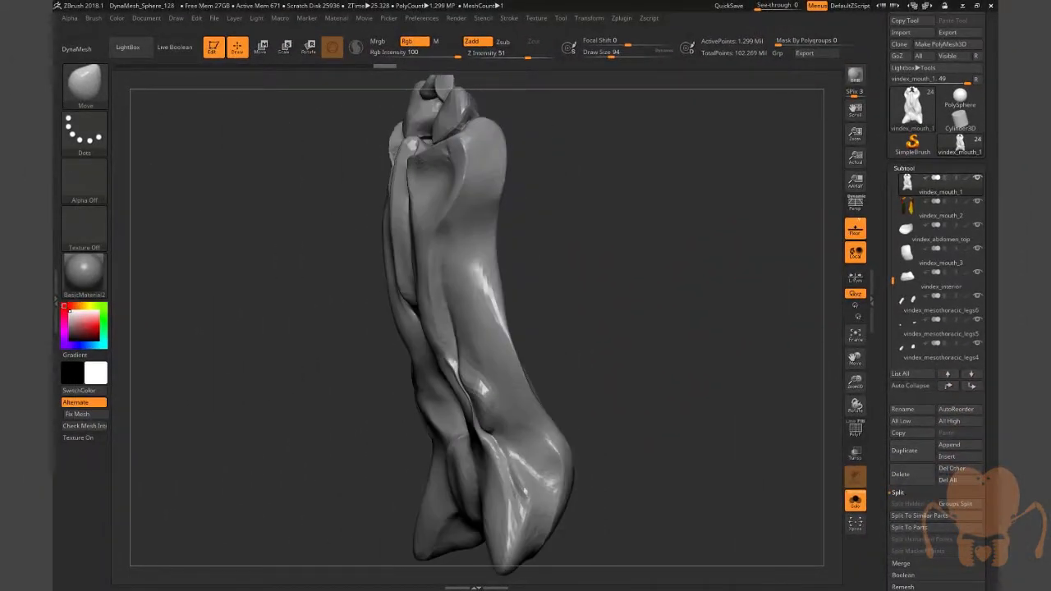
drag(476, 329, 714, 325)
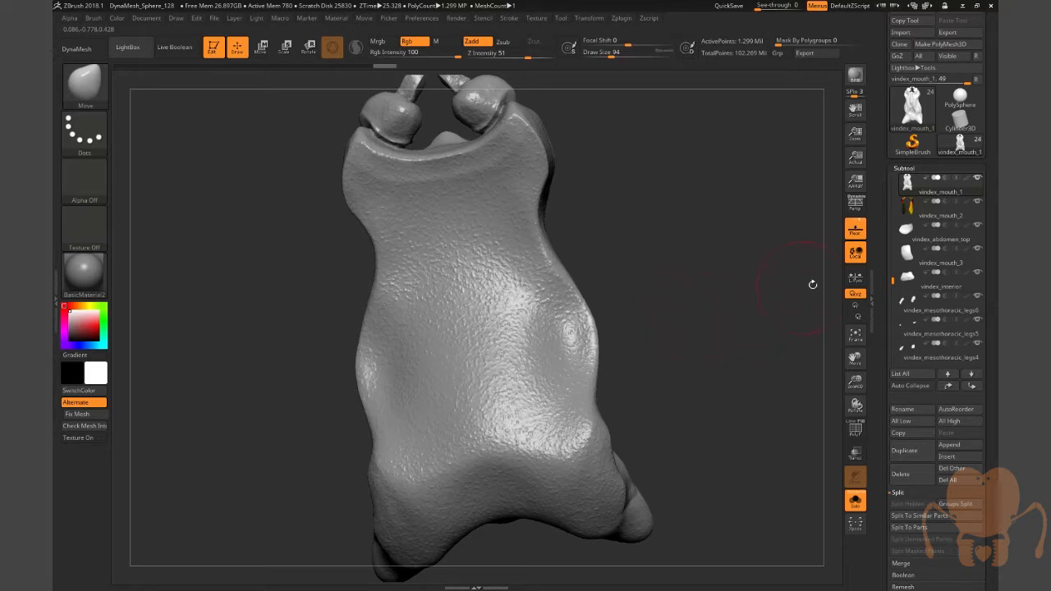
scroll(down, 3)
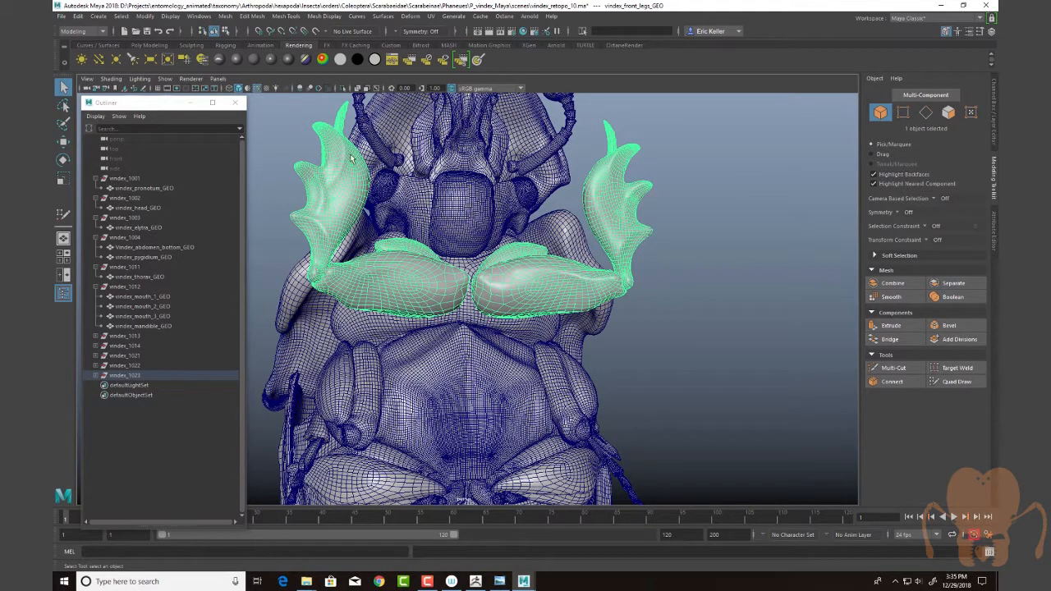
click(95, 374)
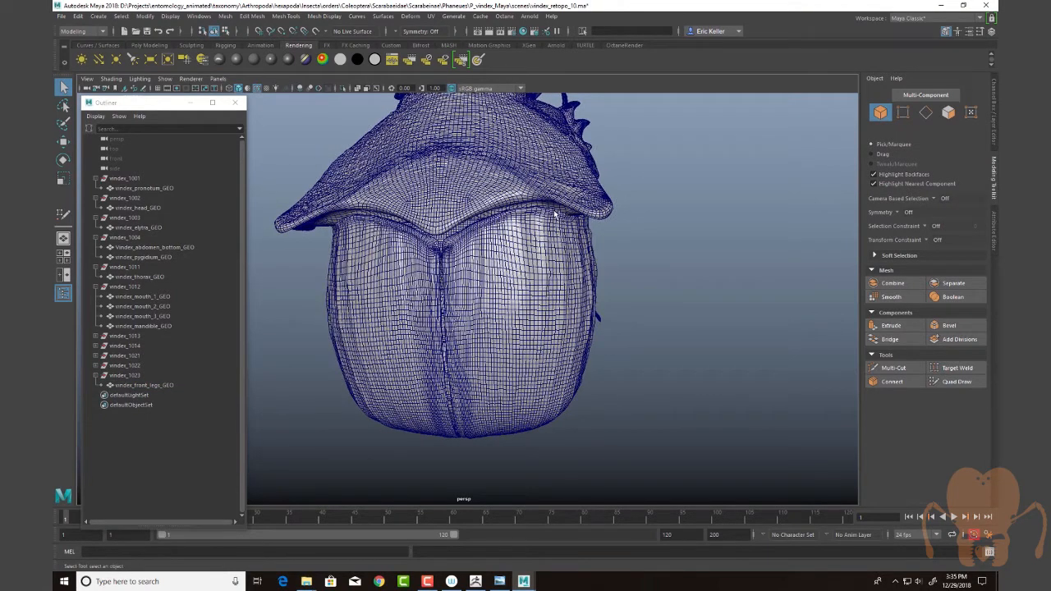
mouse_move(663, 264)
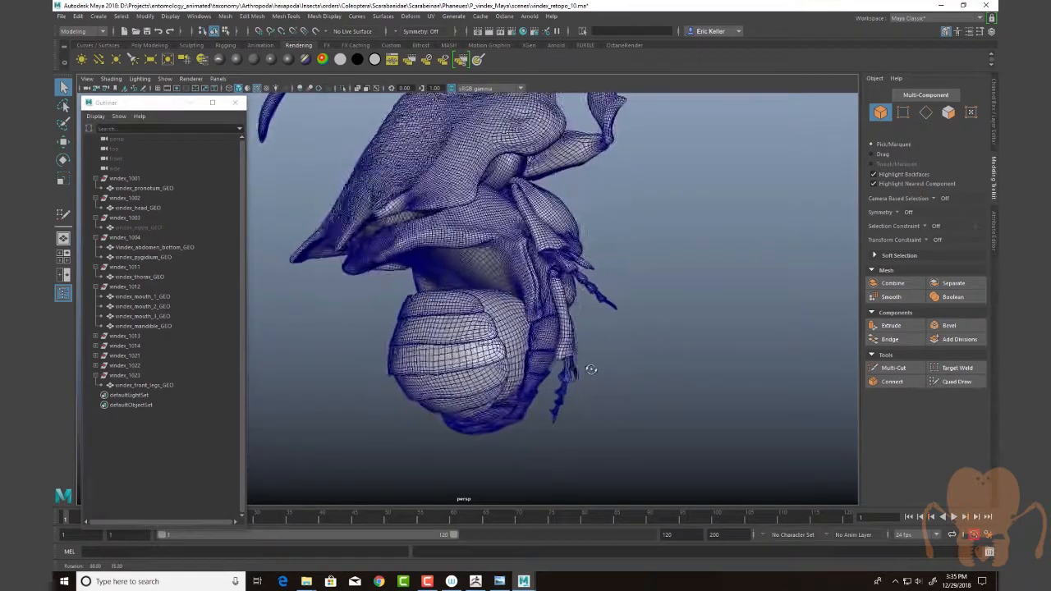
drag(591, 370, 643, 265)
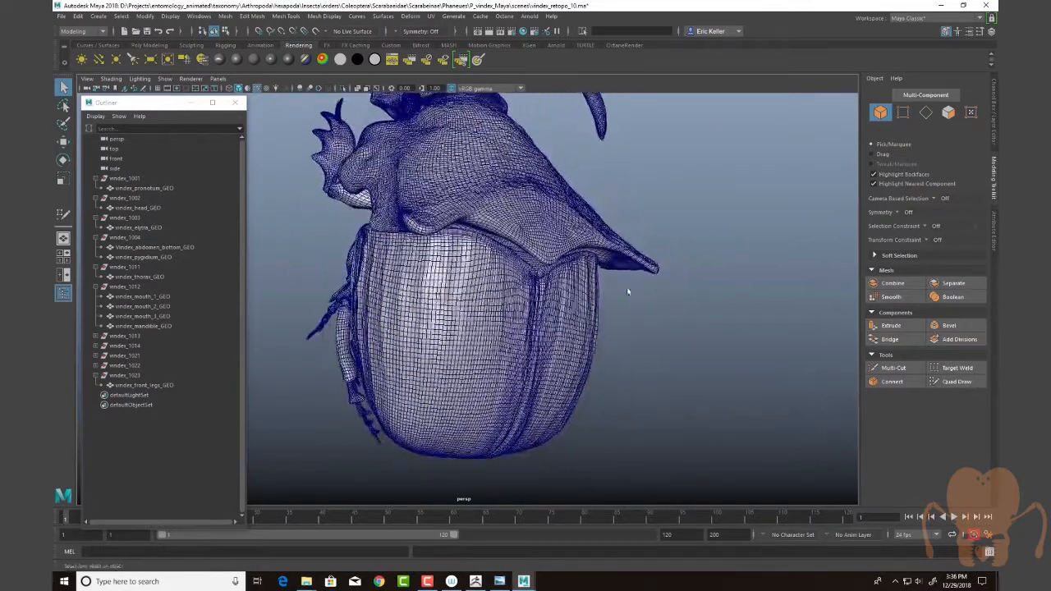
drag(627, 292, 670, 302)
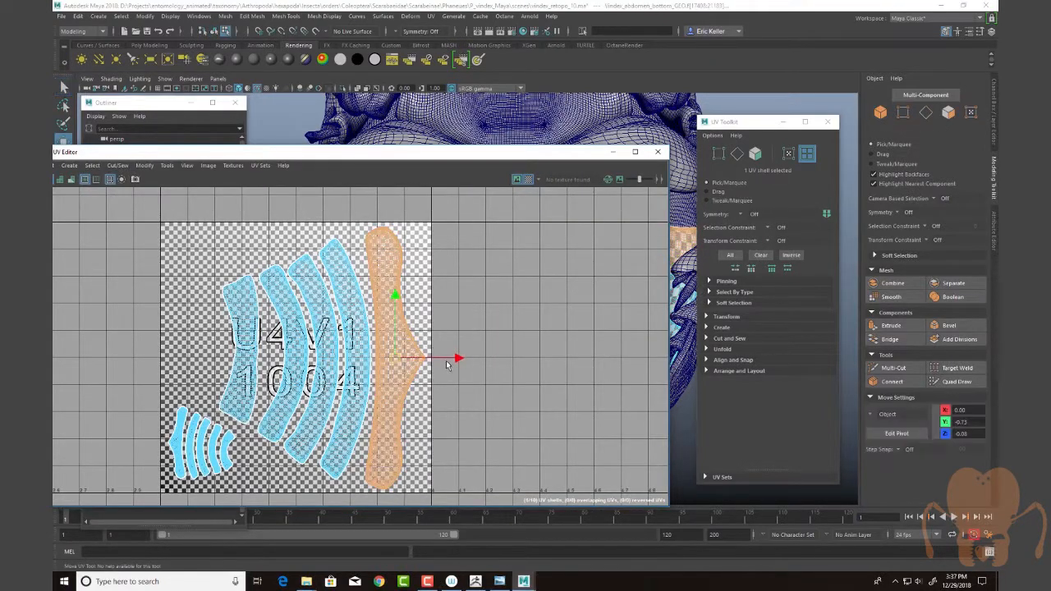
Pan and zoom the UV view with tile labels shown so tiles 1004 and 1005 sit side by side.
drag(446, 358, 466, 357)
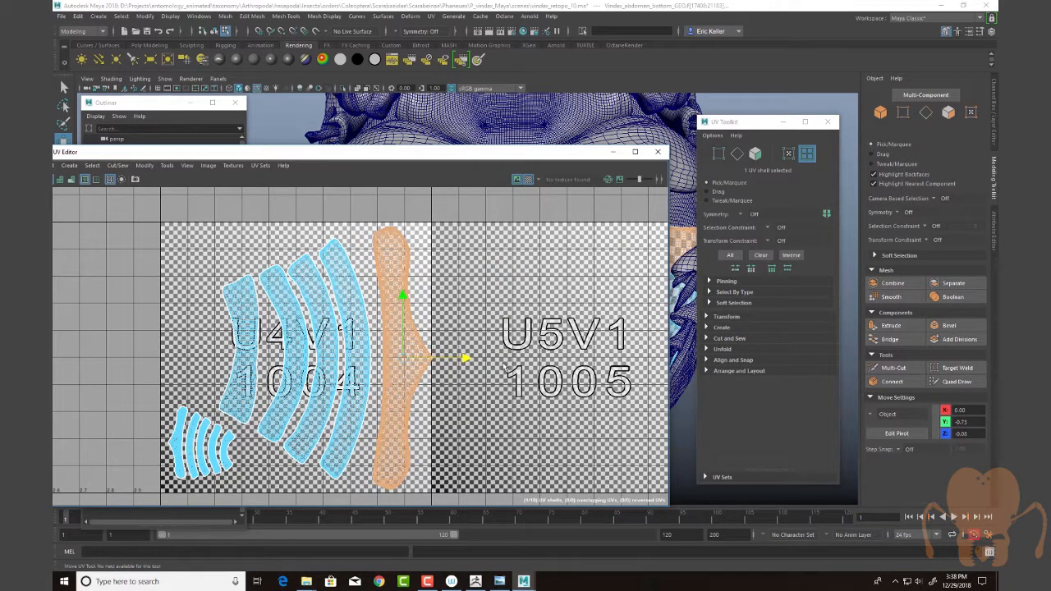
click(528, 179)
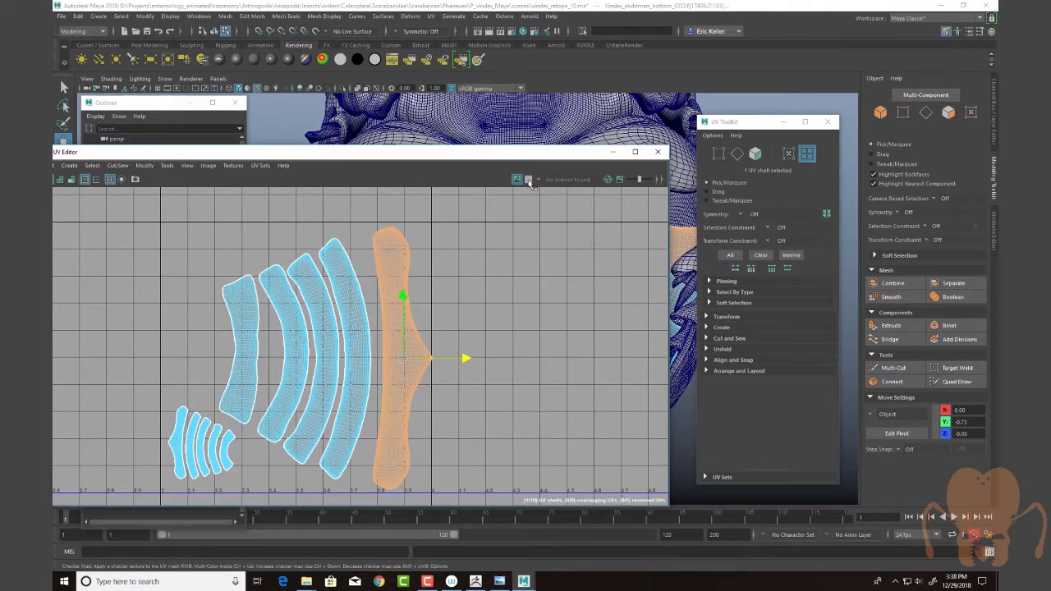
click(515, 179)
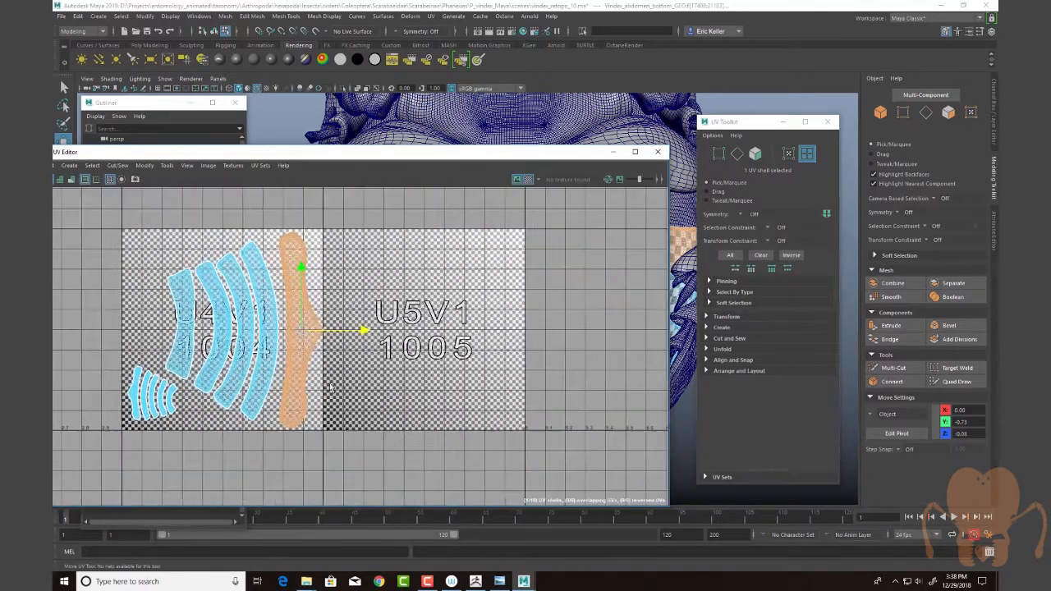
drag(365, 330, 312, 330)
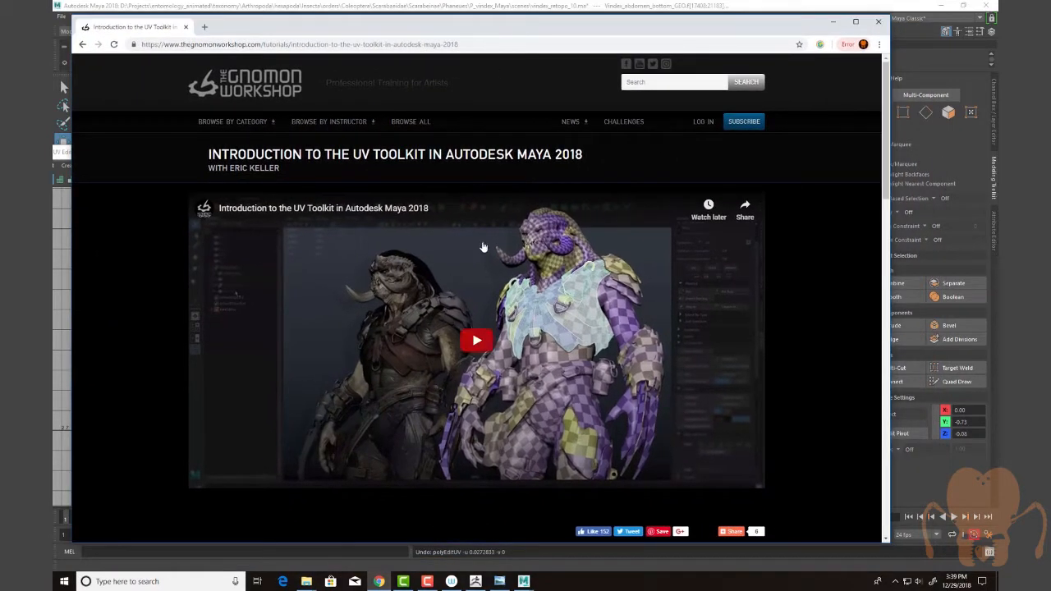
mouse_move(456, 370)
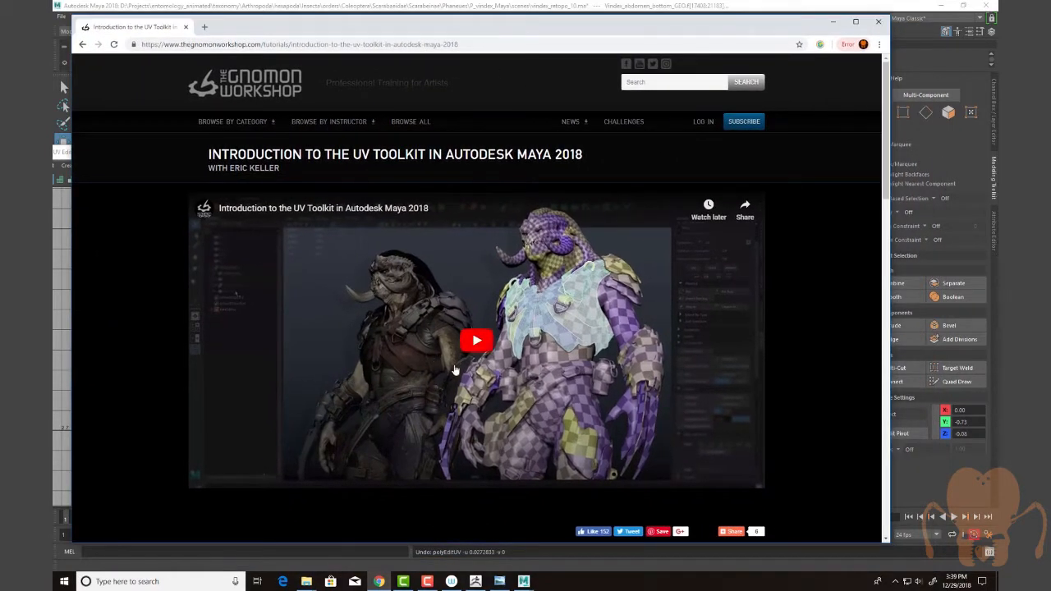
mouse_move(453, 273)
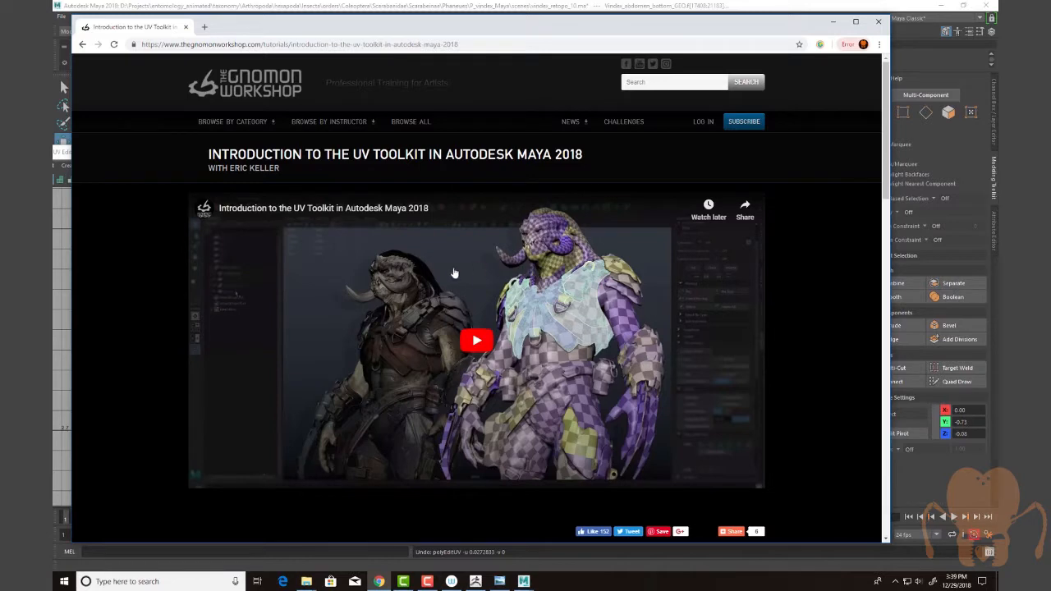
mouse_move(535, 417)
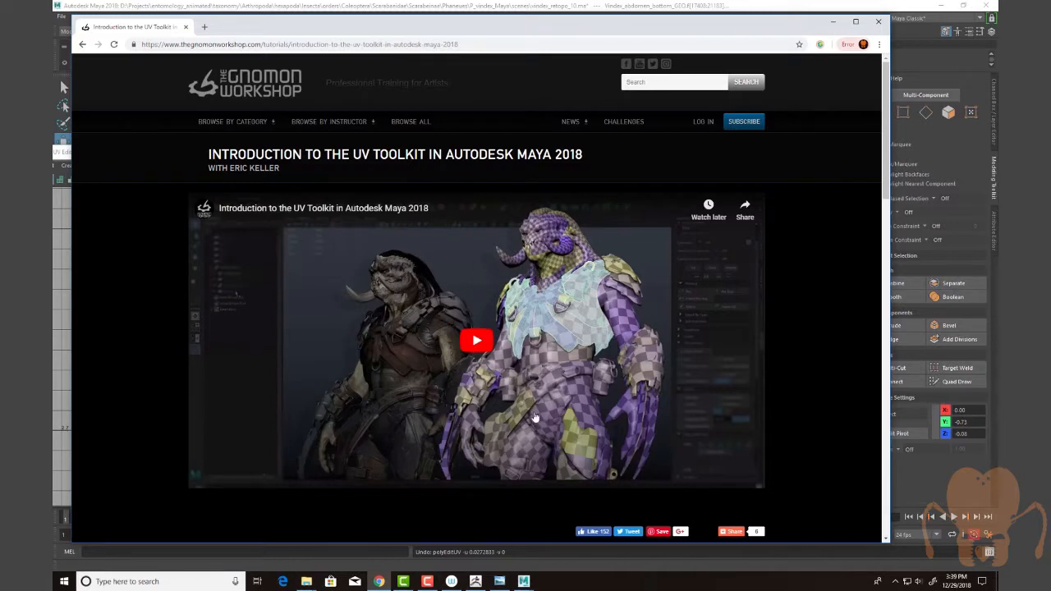
mouse_move(532, 404)
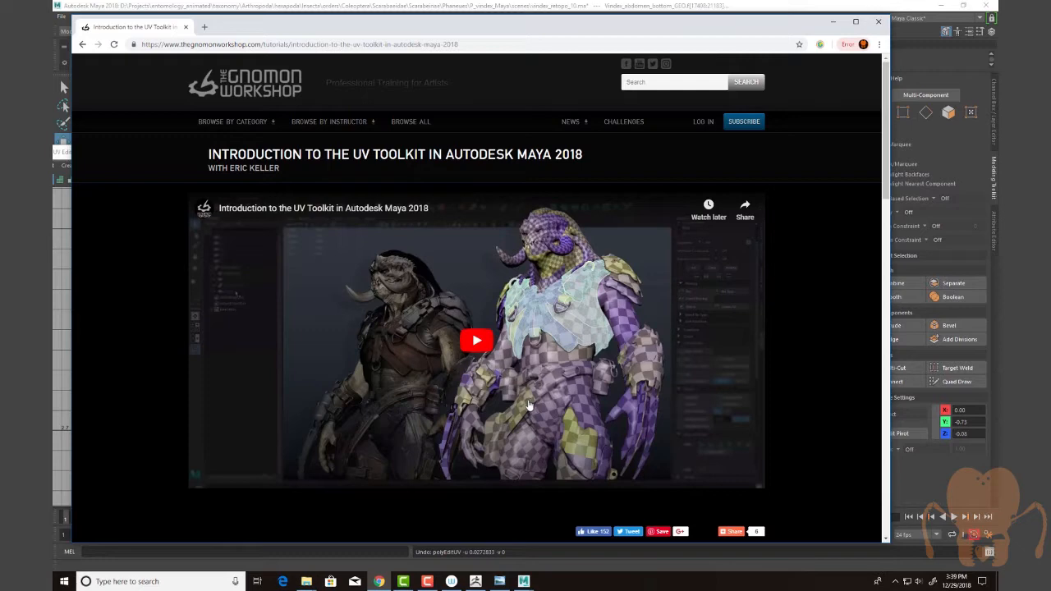
mouse_move(501, 319)
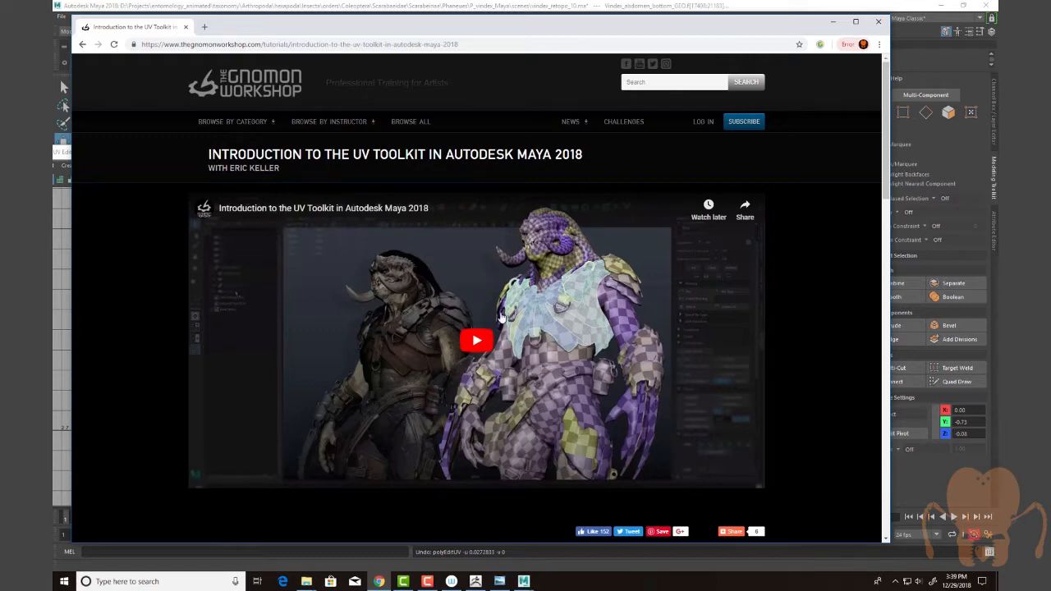
Scroll the Gnomon Workshop tutorial page down to its Description and Chapter List.
scroll(down, 3)
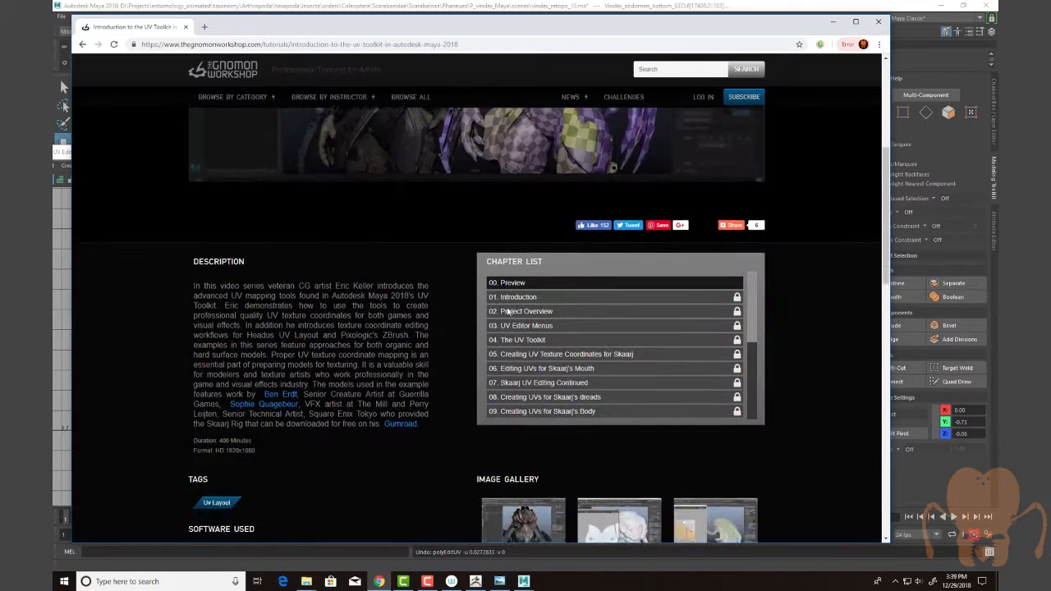
scroll(down, 3)
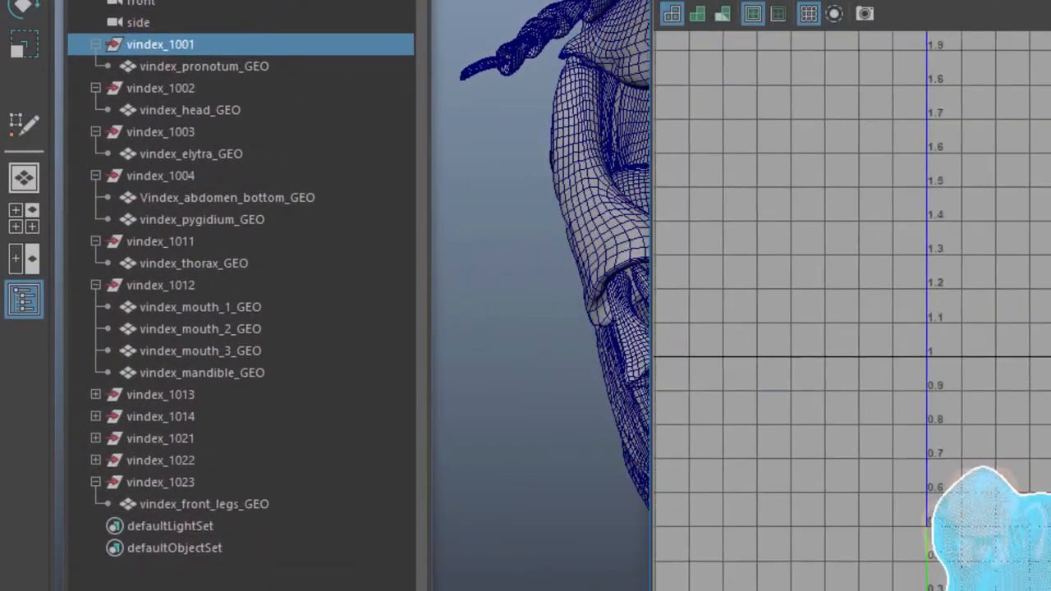
Select vindex_1003, vindex_1004 and the next numbered groups to view each one's UV tile.
click(95, 44)
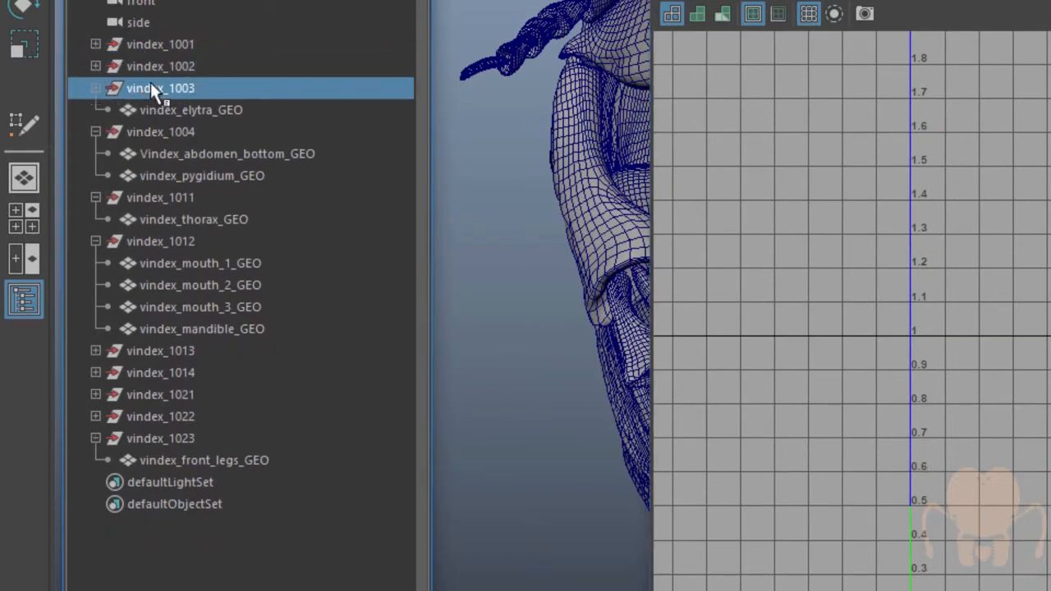
click(96, 89)
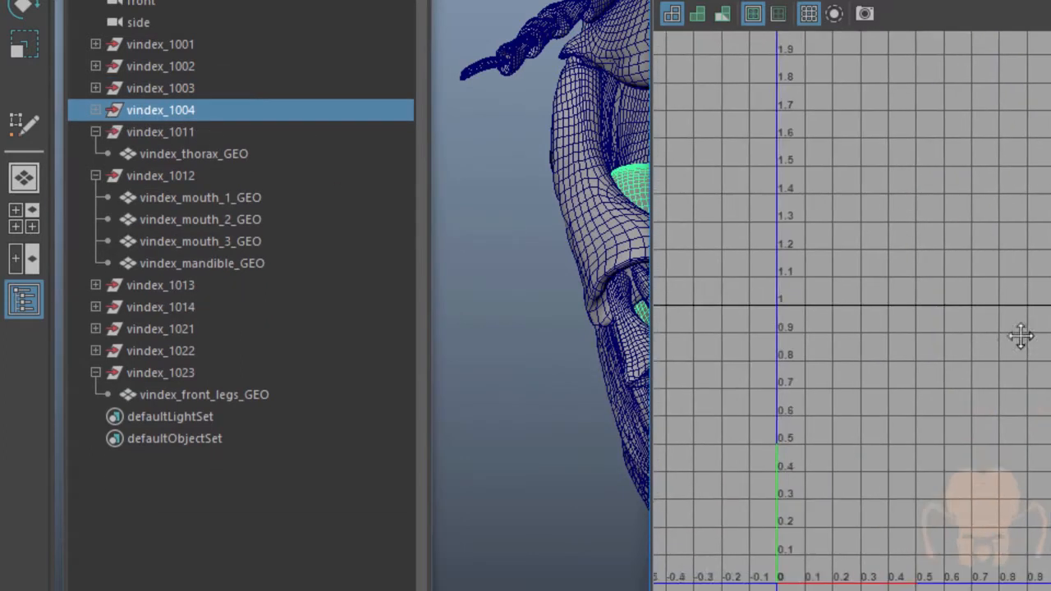
click(161, 131)
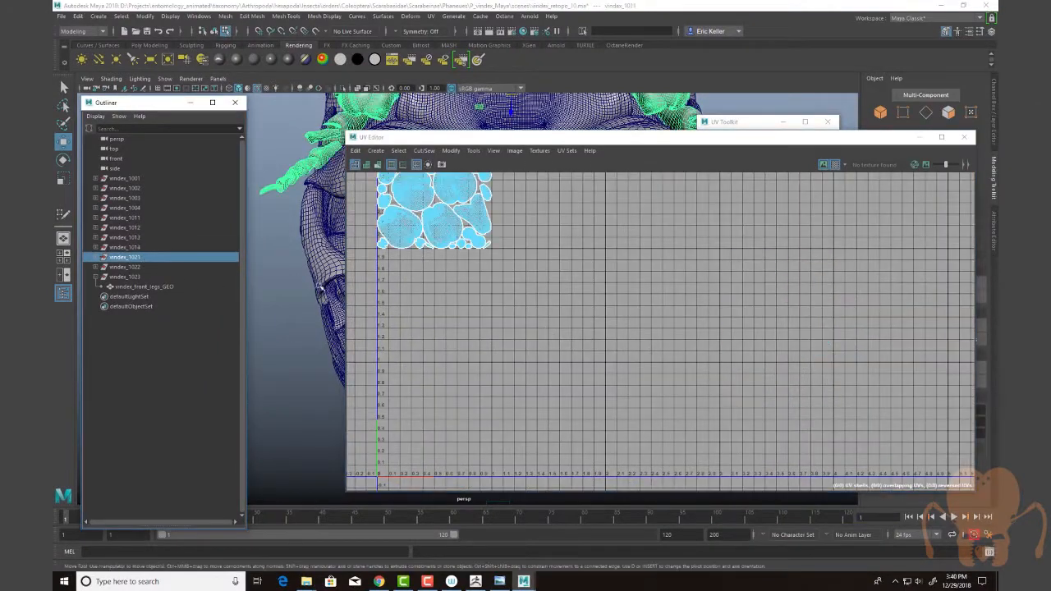
click(124, 266)
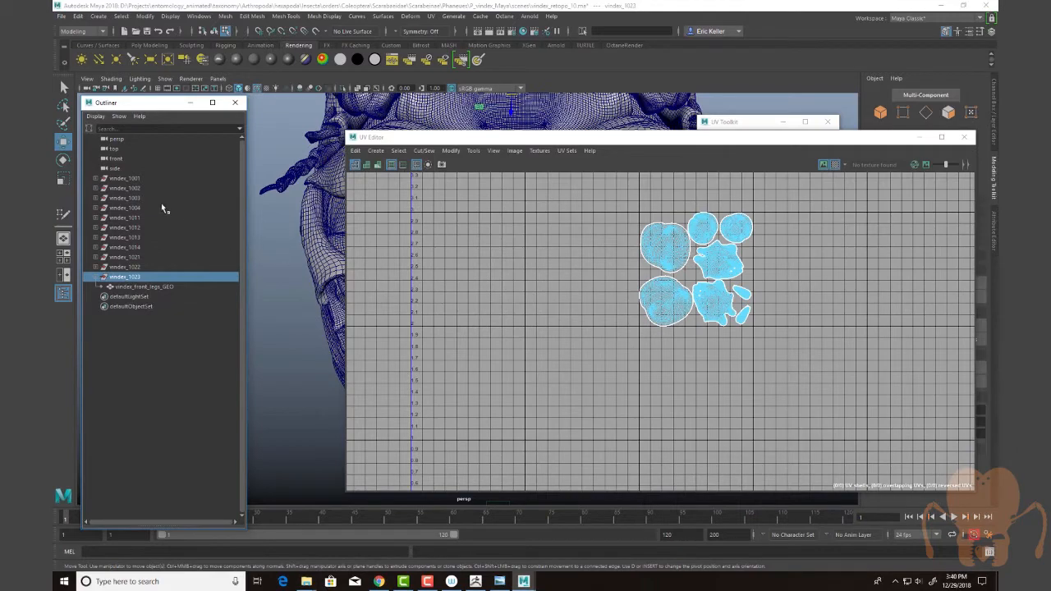
click(125, 177)
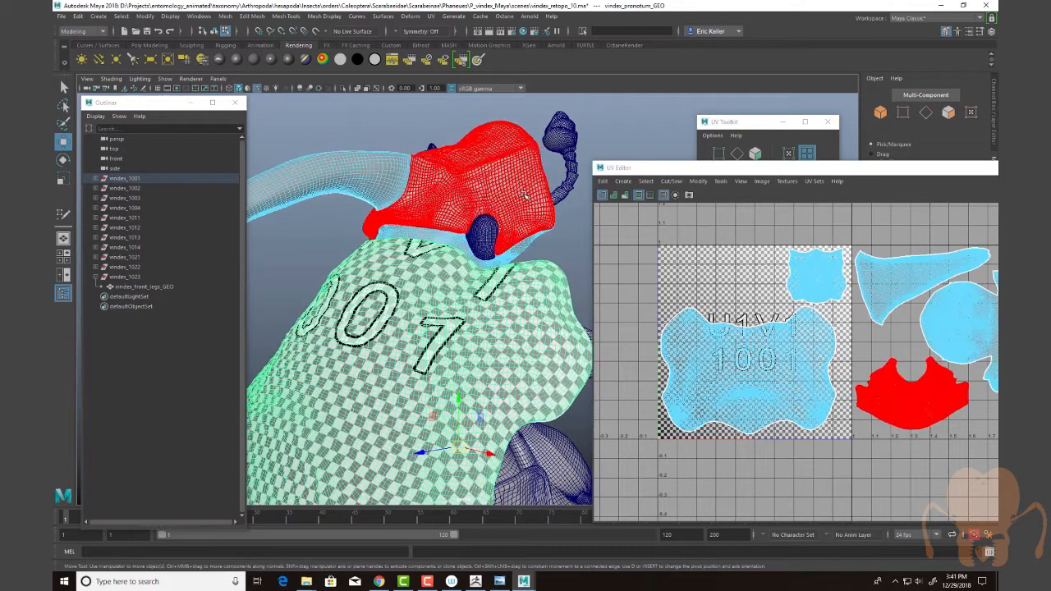
Step through the wing-cover, body-part and mesothoracic legs groups to check their UV shells.
click(125, 187)
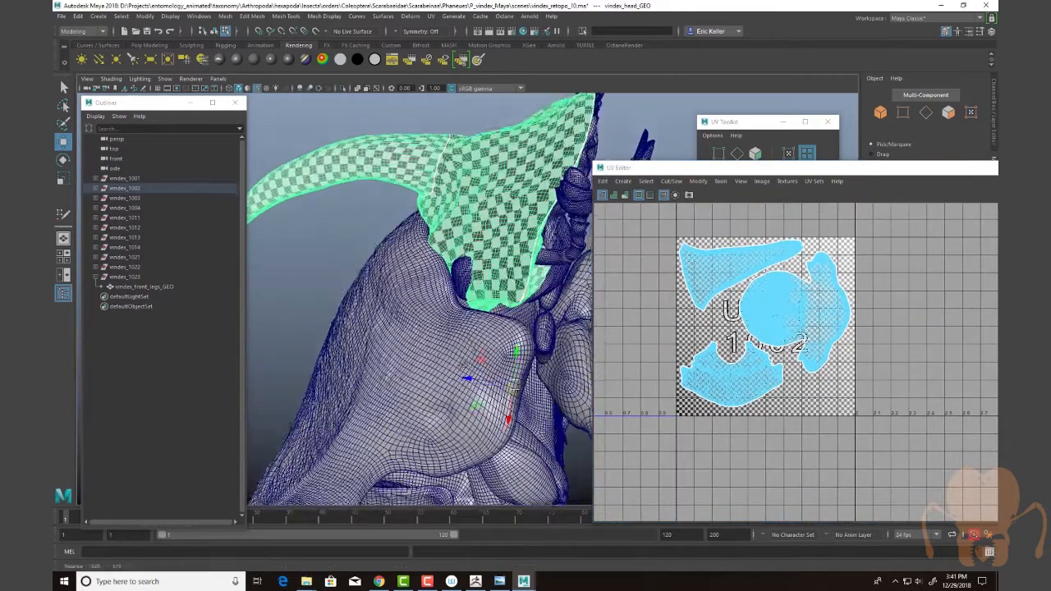
click(125, 187)
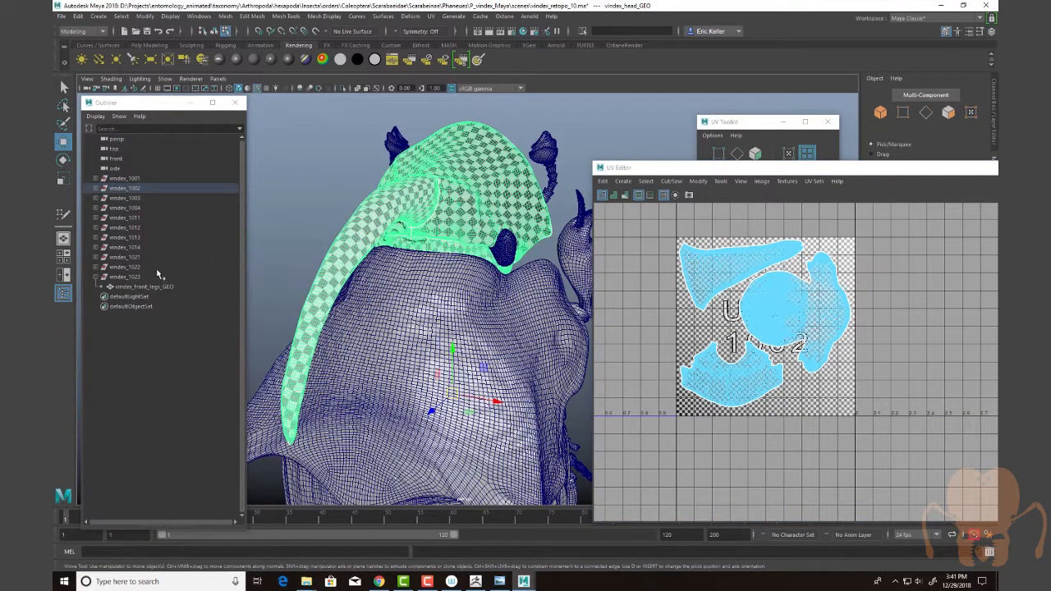
click(125, 197)
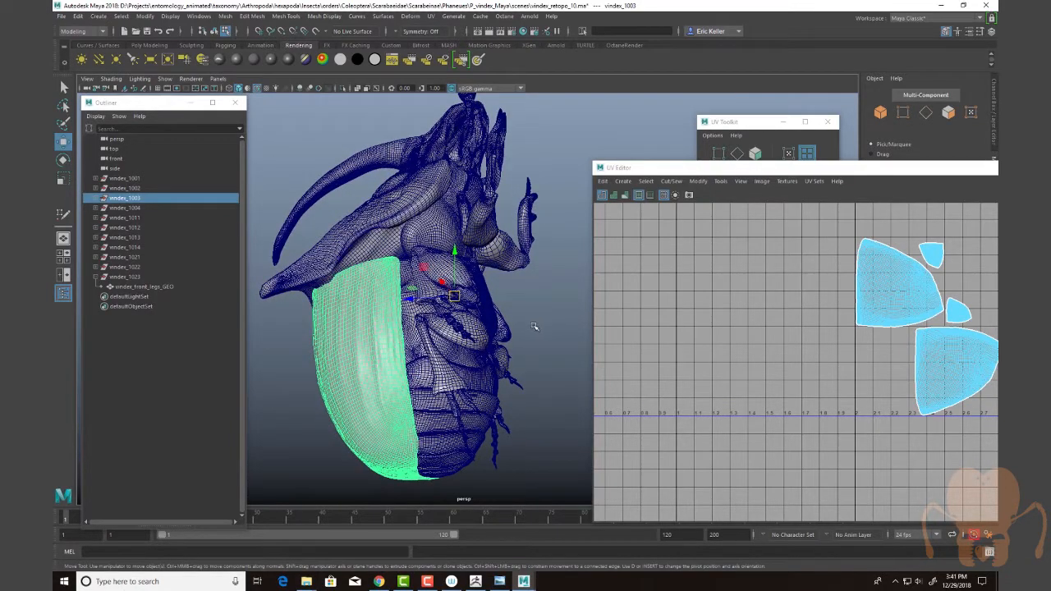
mouse_move(732, 343)
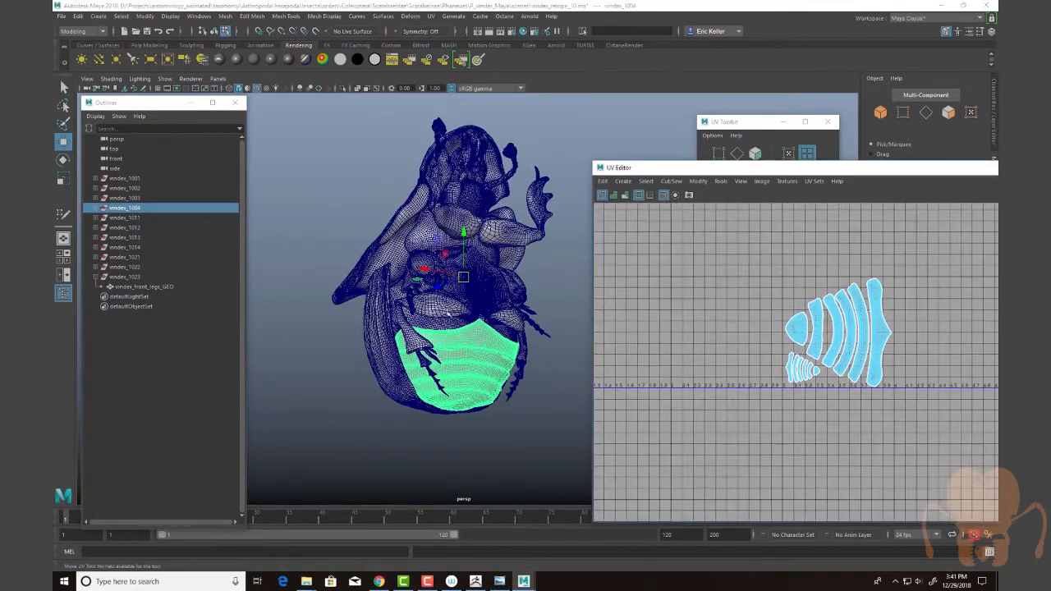
click(125, 217)
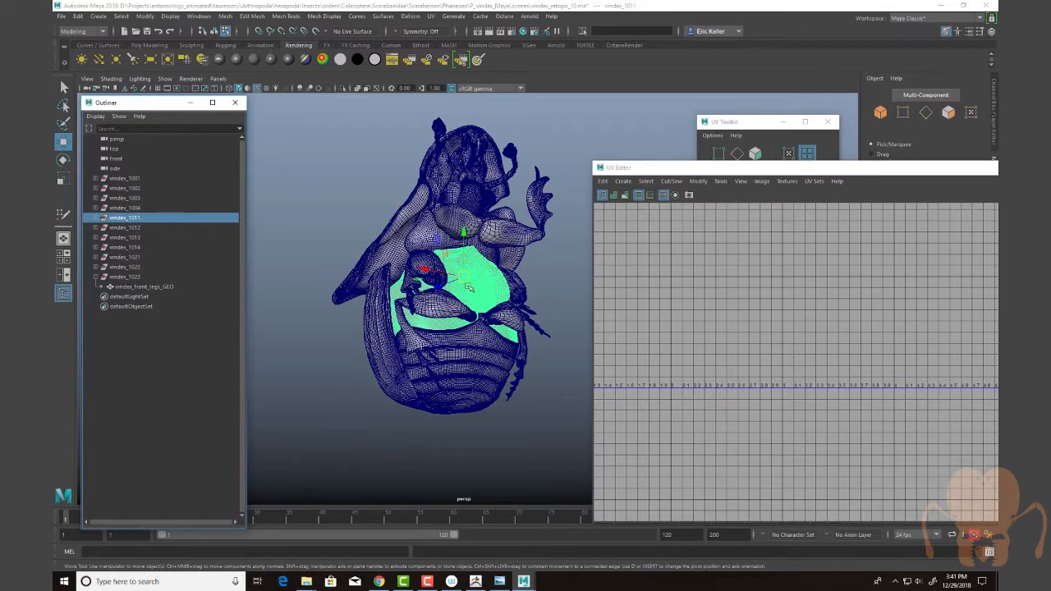
click(125, 227)
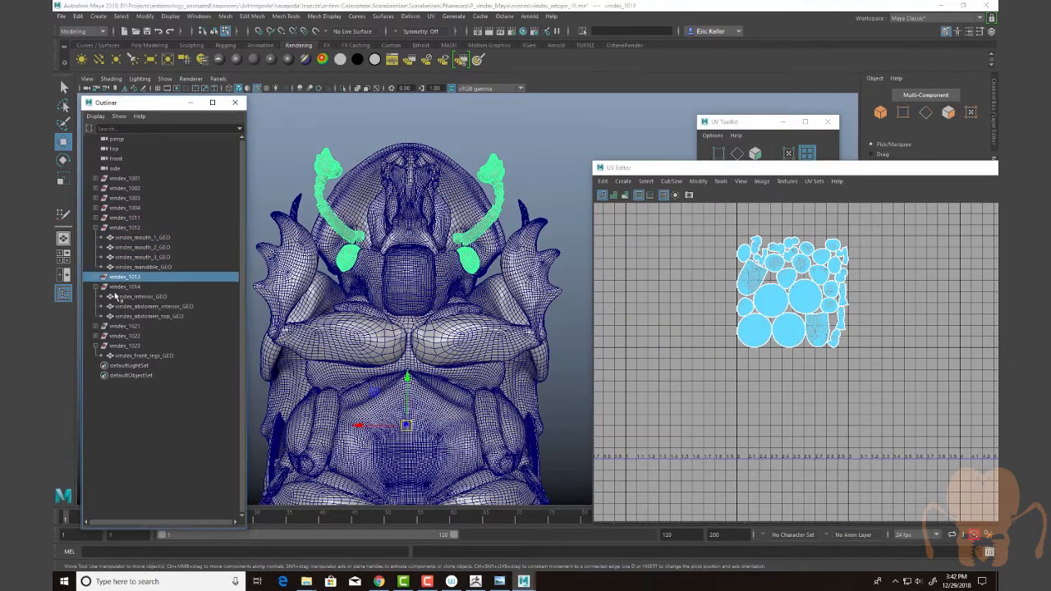
click(154, 307)
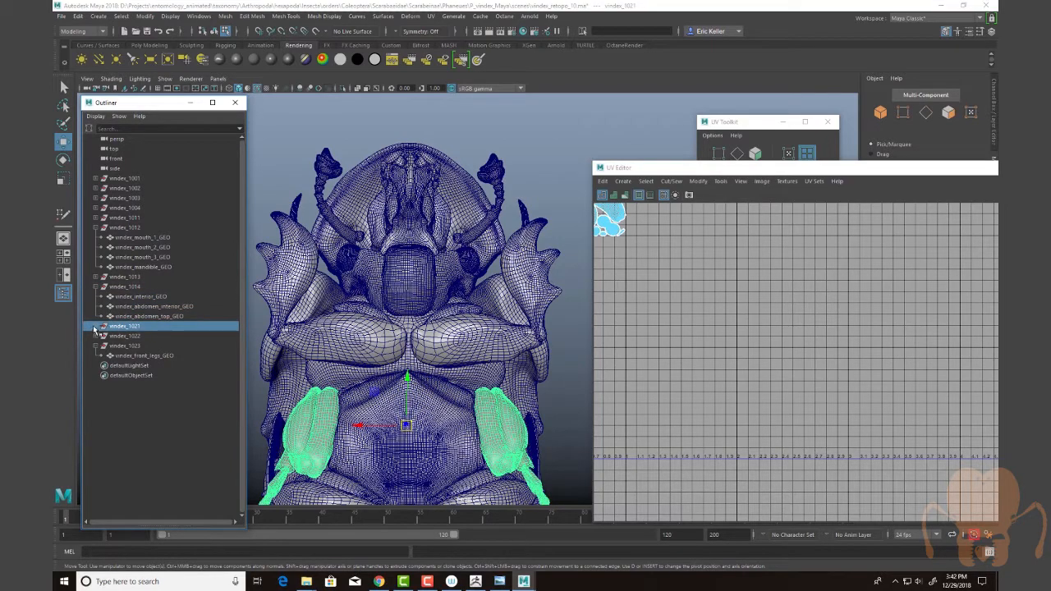
click(96, 325)
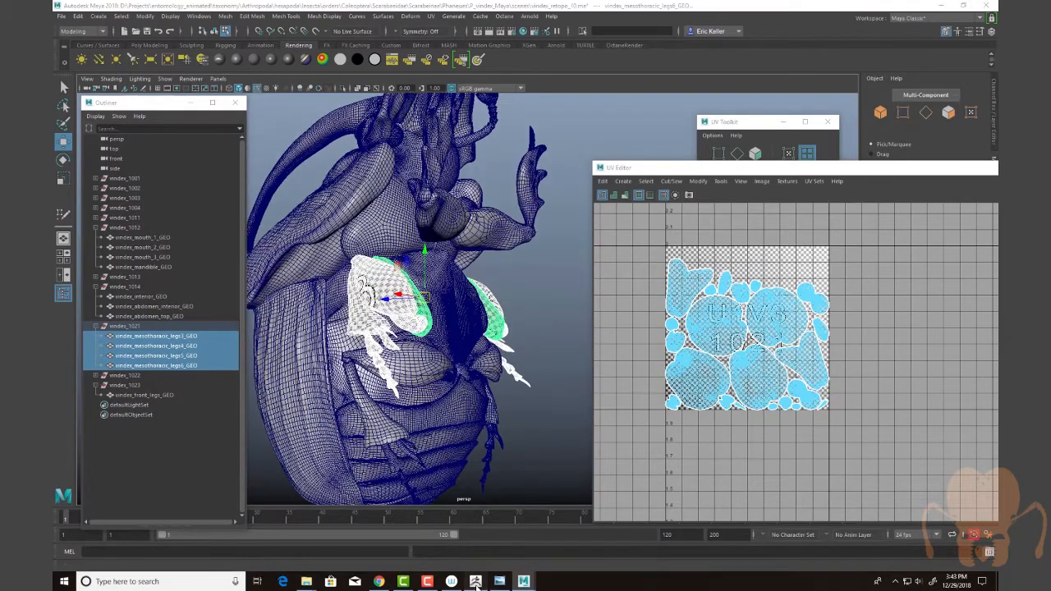
Switch over to ZBrush showing the sculpted beetle and its subtool list.
click(476, 581)
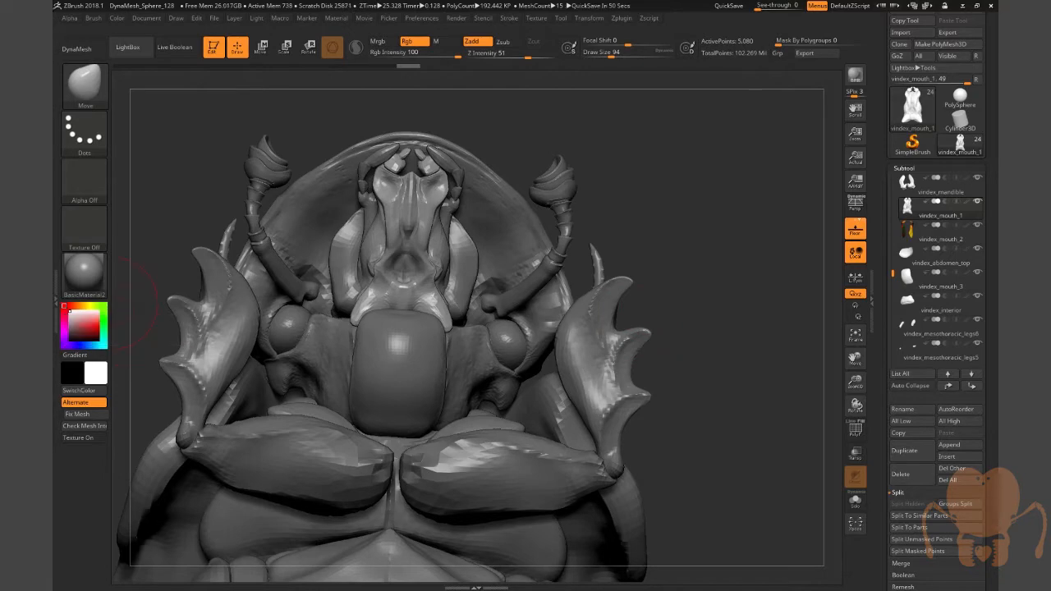
mouse_move(713, 364)
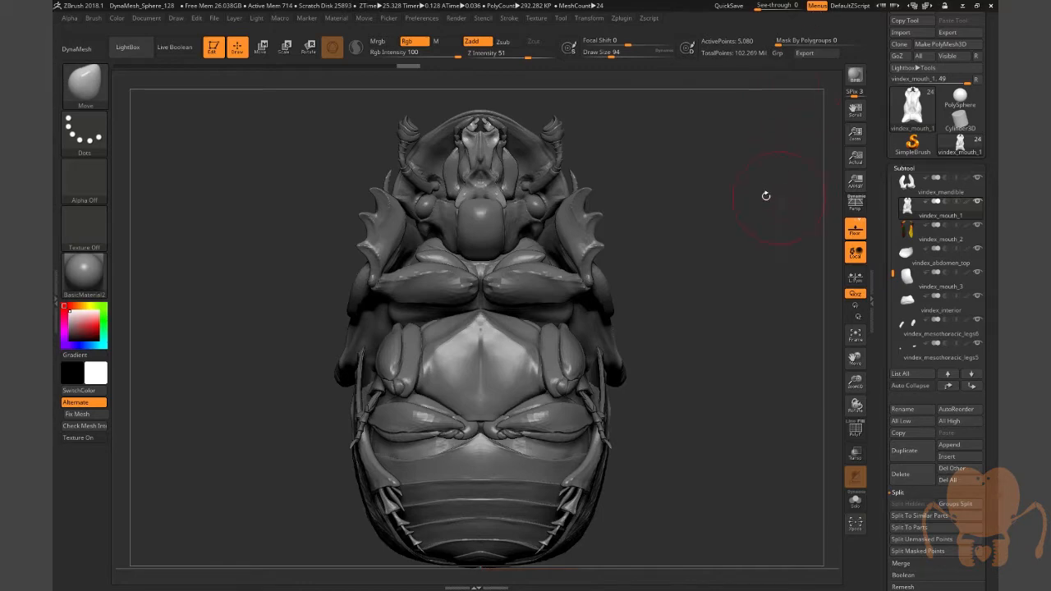
mouse_move(702, 281)
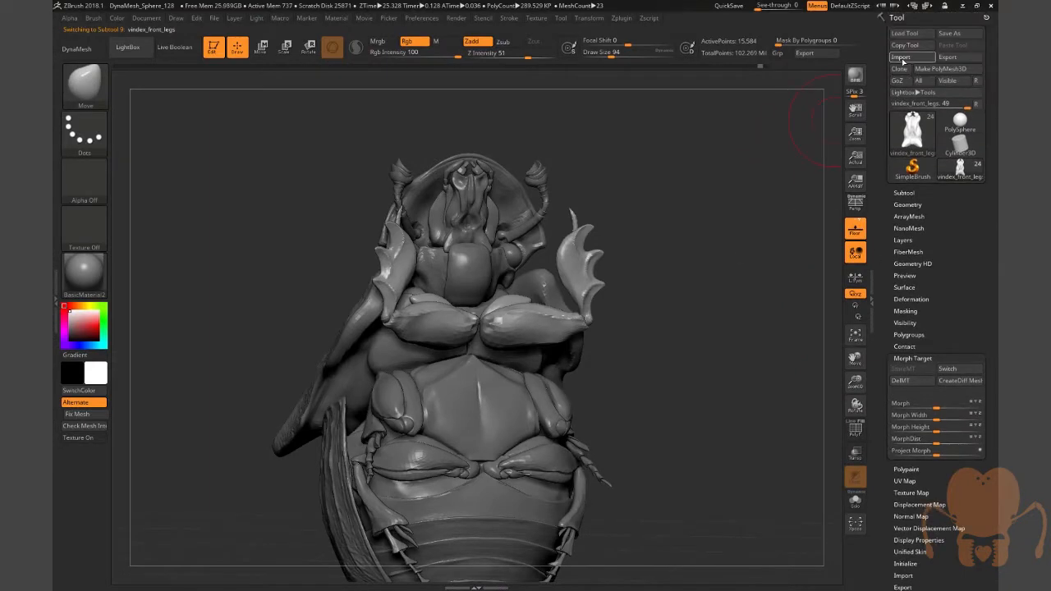
Import the matching vindex leg OBJ from the export folder to replace the leg subtool's mesh.
click(900, 56)
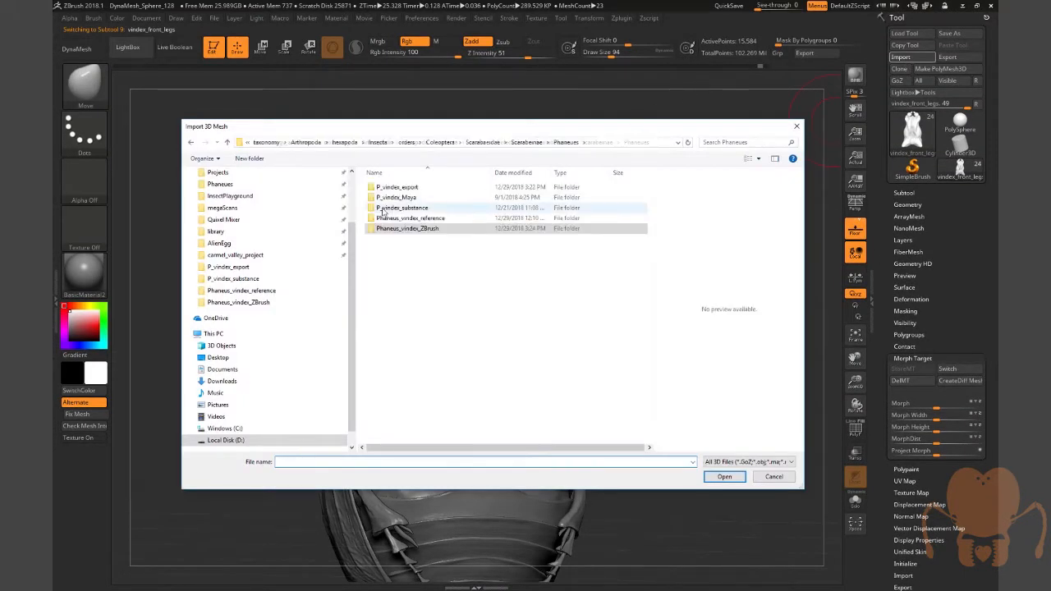
click(397, 187)
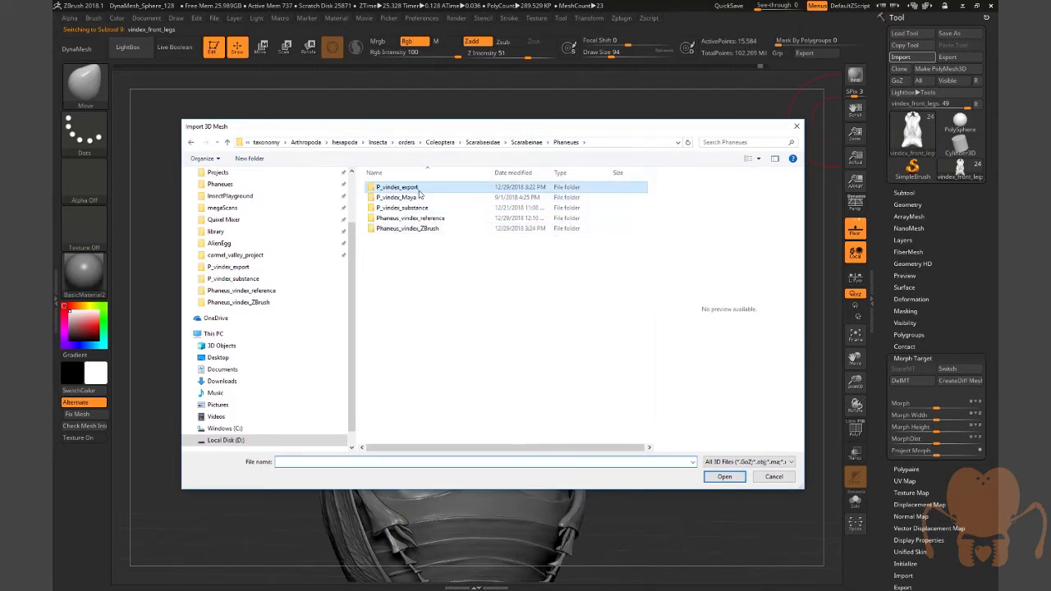
double_click(398, 187)
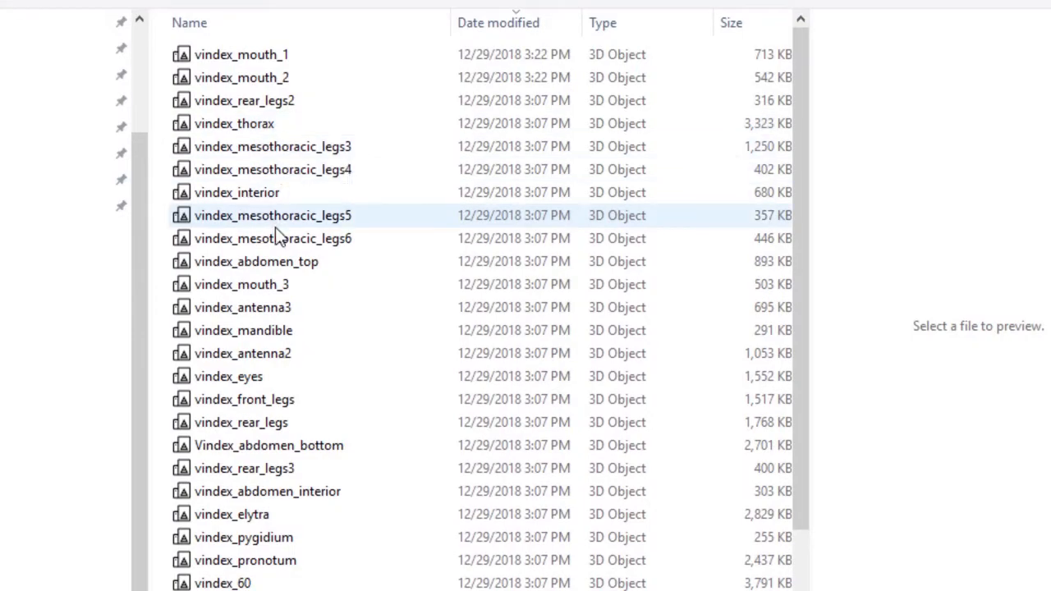
click(245, 399)
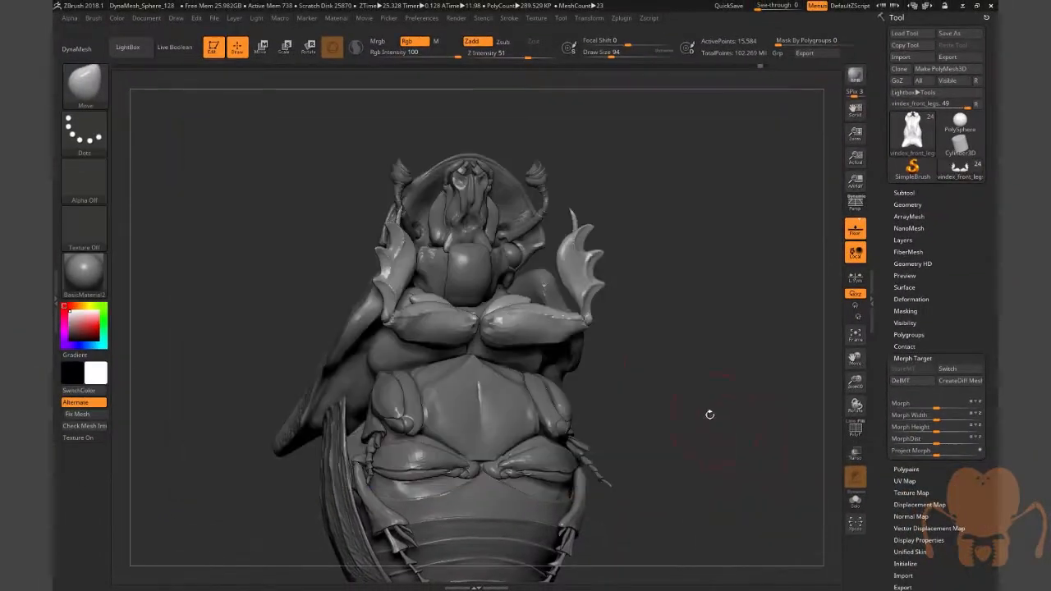
drag(709, 413, 722, 368)
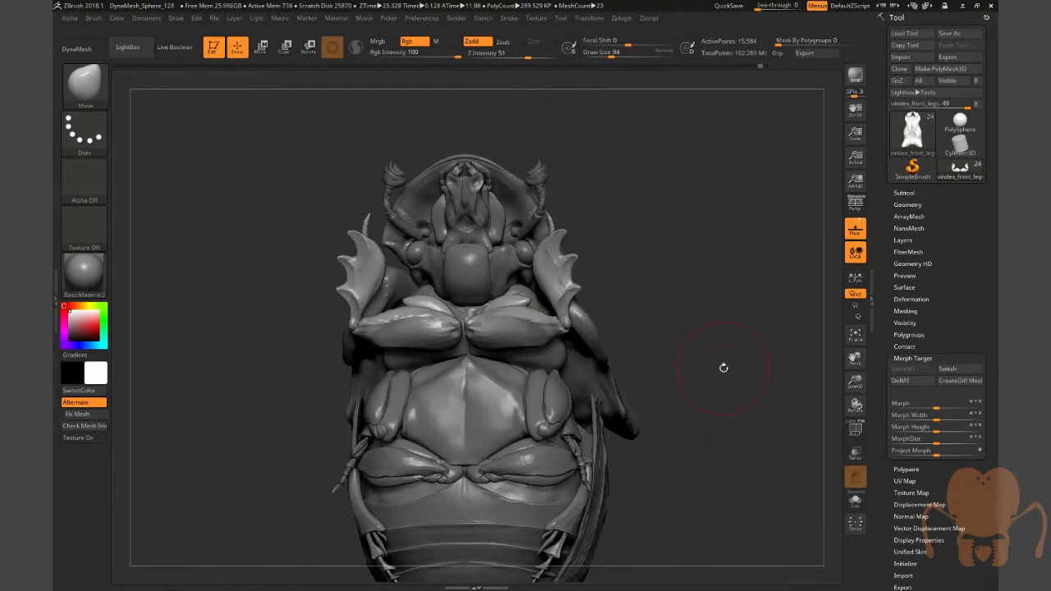
mouse_move(722, 368)
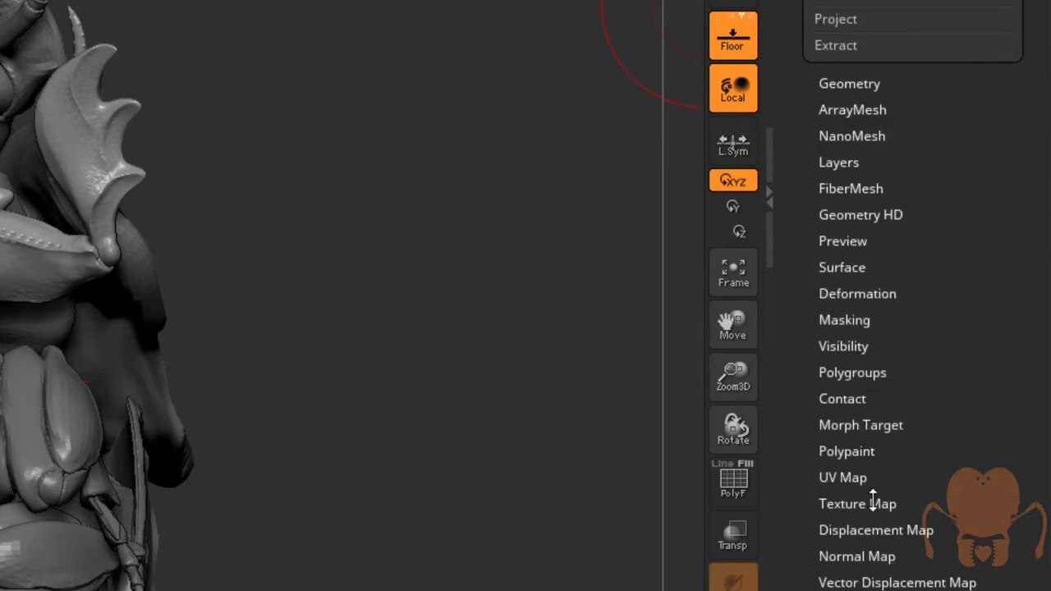
Apply a rainbow UV-check texture to the legs and another body piece via Texture Map.
click(857, 503)
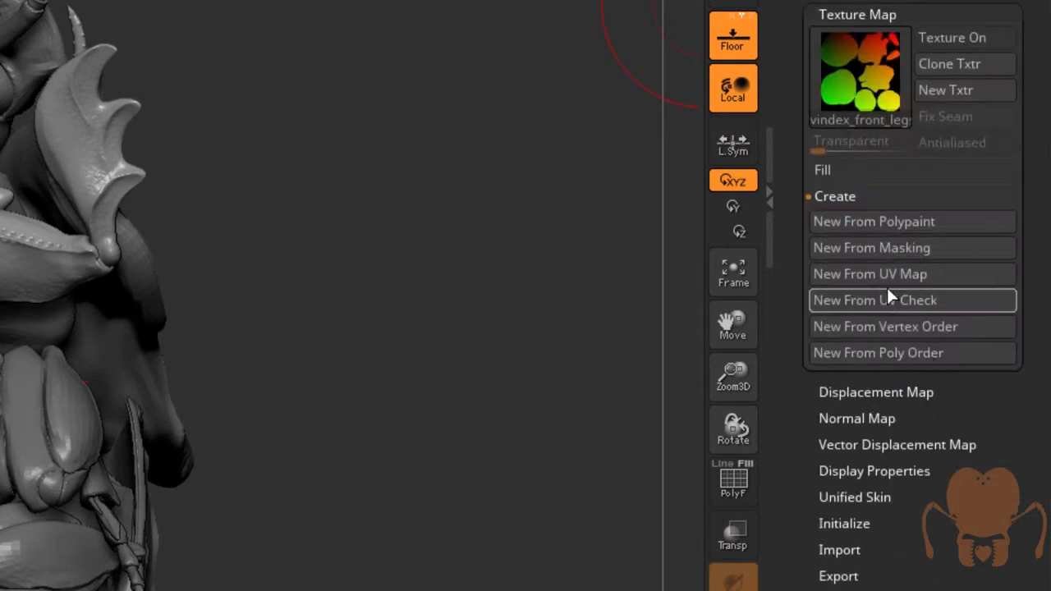
mouse_move(886, 282)
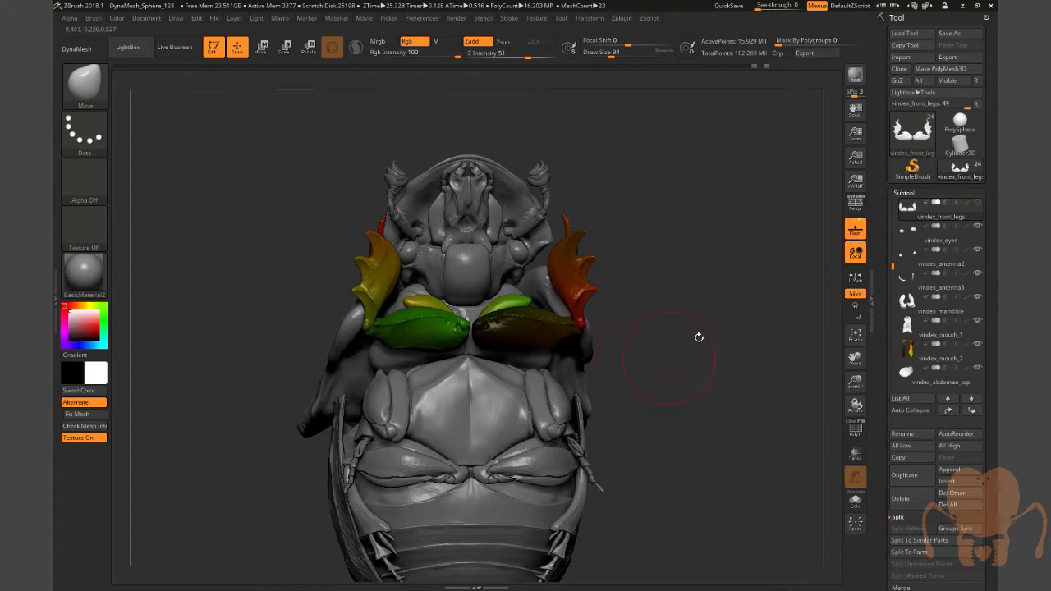
drag(698, 337, 692, 304)
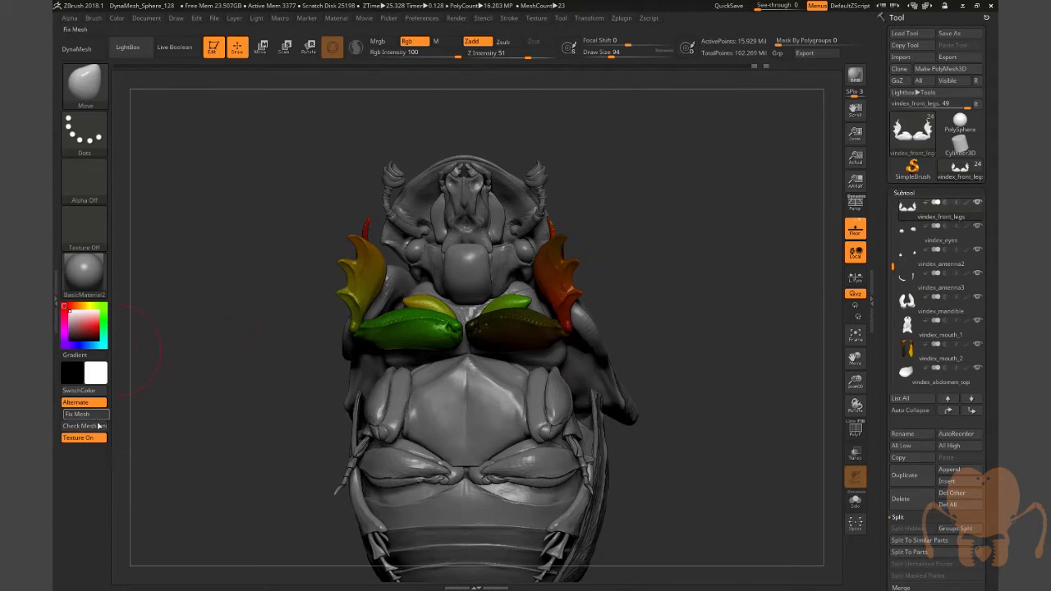
click(939, 240)
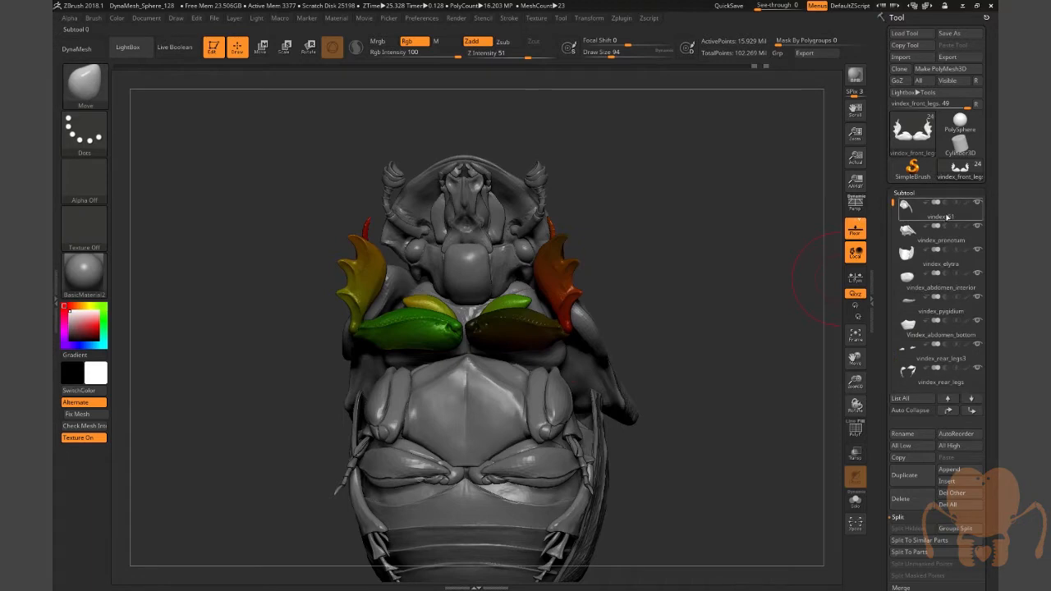
click(909, 207)
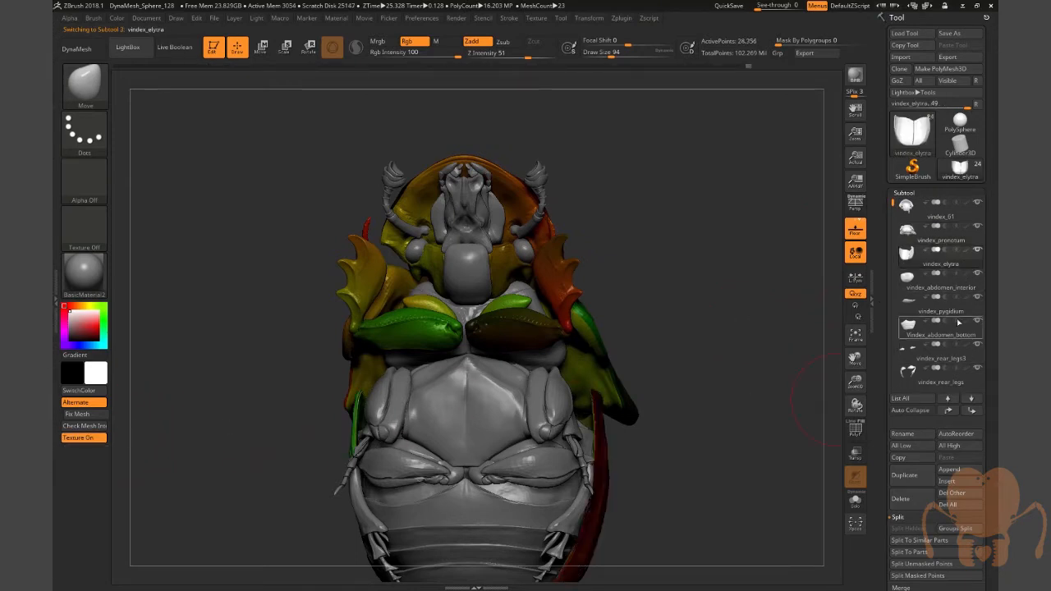
Apply a UV-check texture to the abdomen interior and turn the beetle to a side view.
click(941, 279)
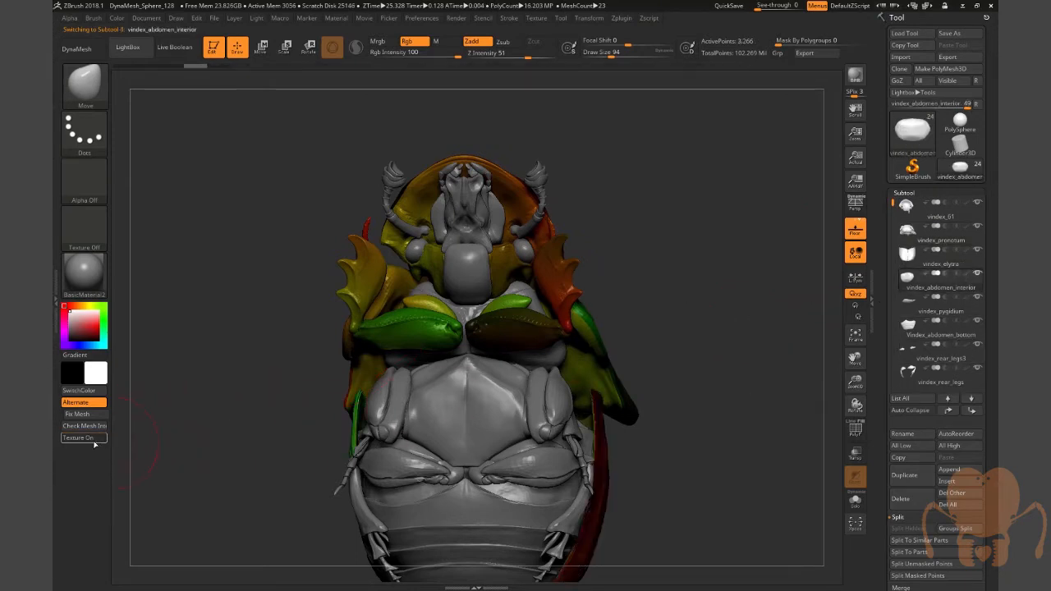
click(939, 304)
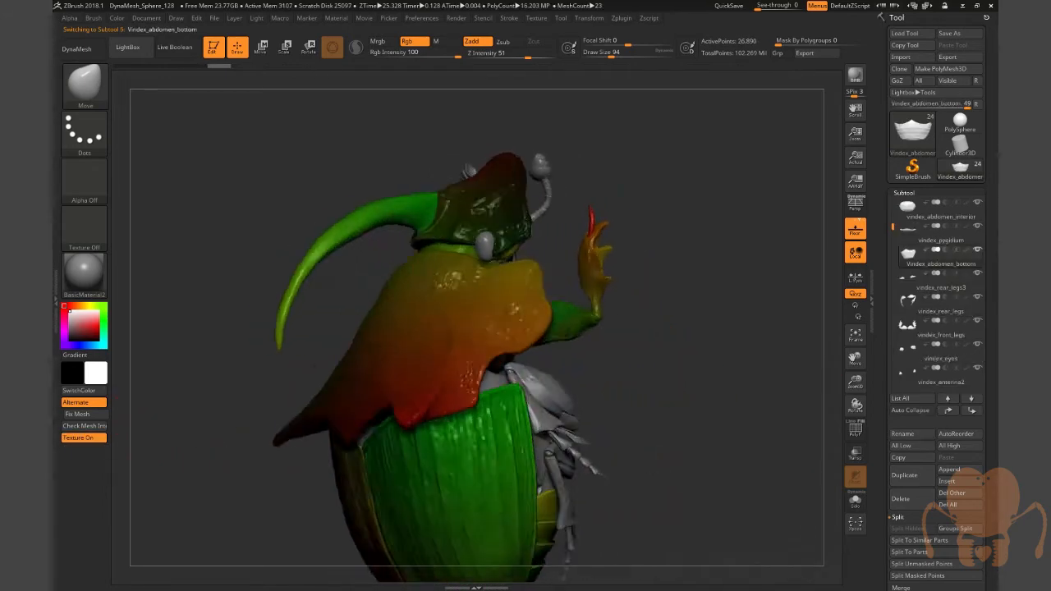
drag(476, 328, 574, 348)
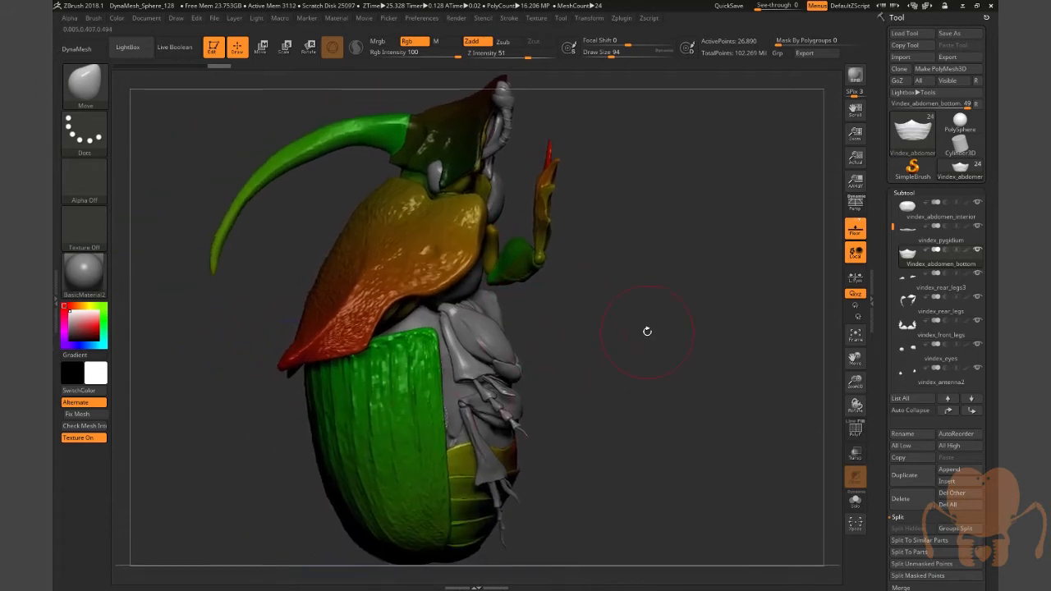
mouse_move(617, 20)
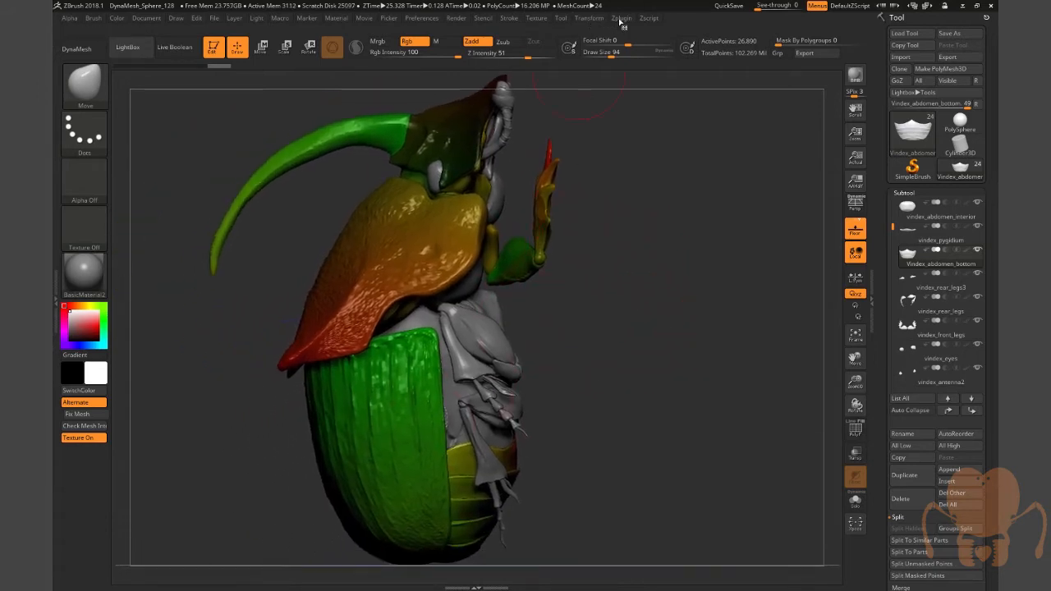
click(621, 16)
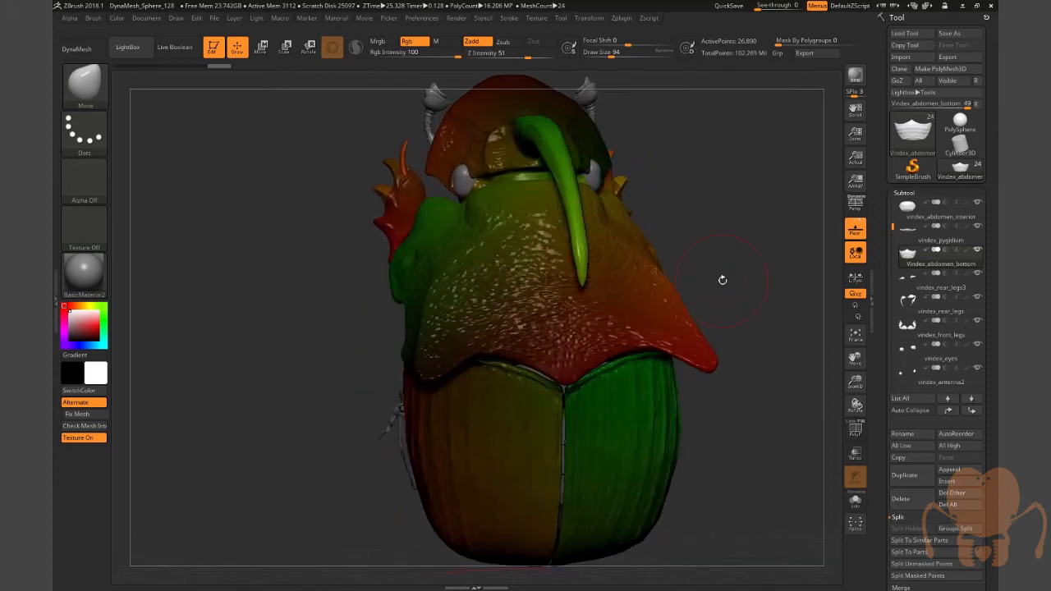
drag(722, 279, 688, 270)
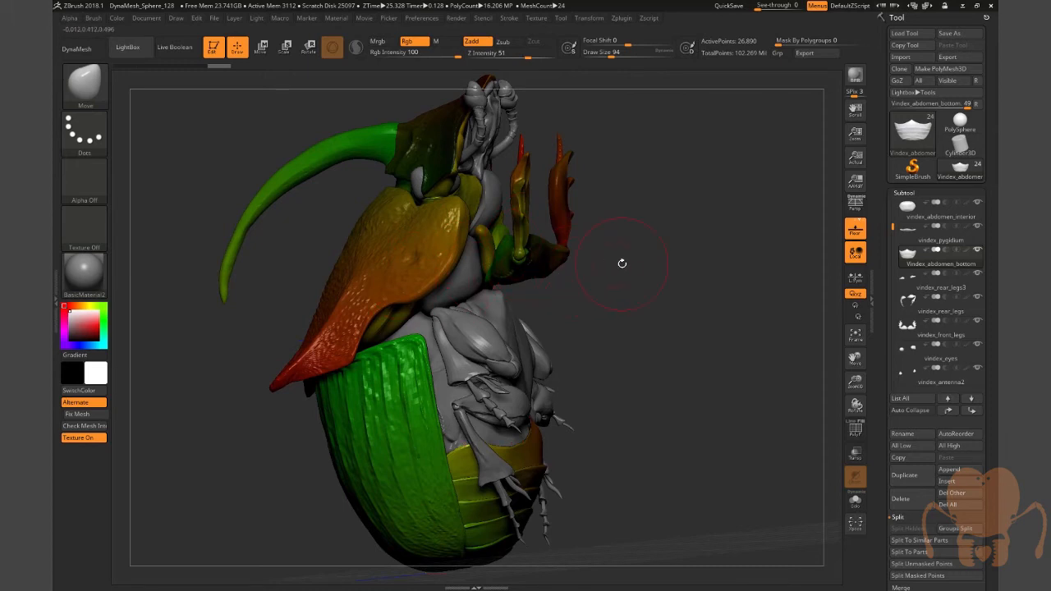
mouse_move(650, 271)
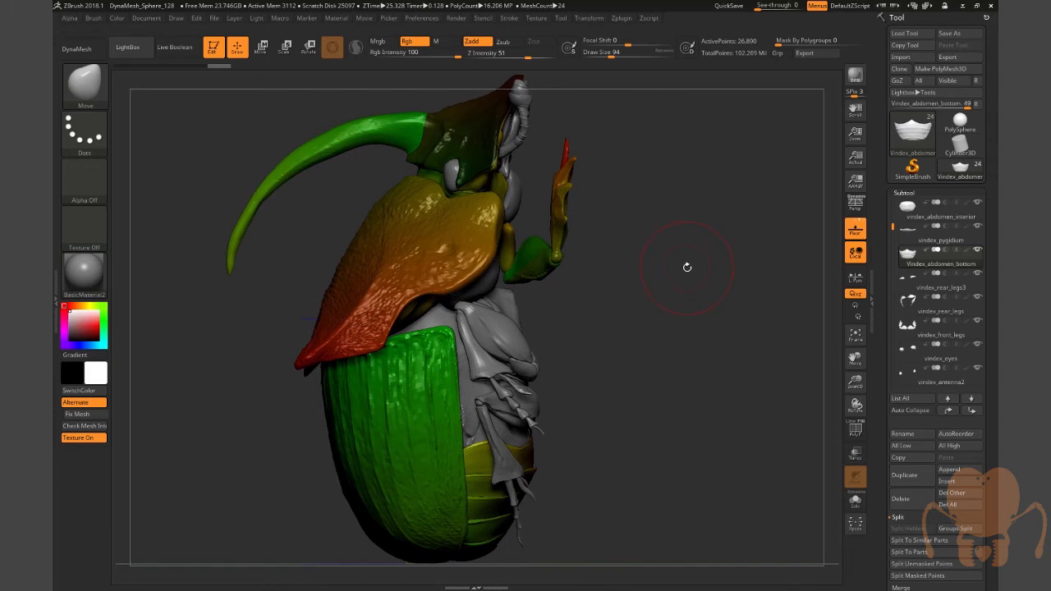
mouse_move(613, 296)
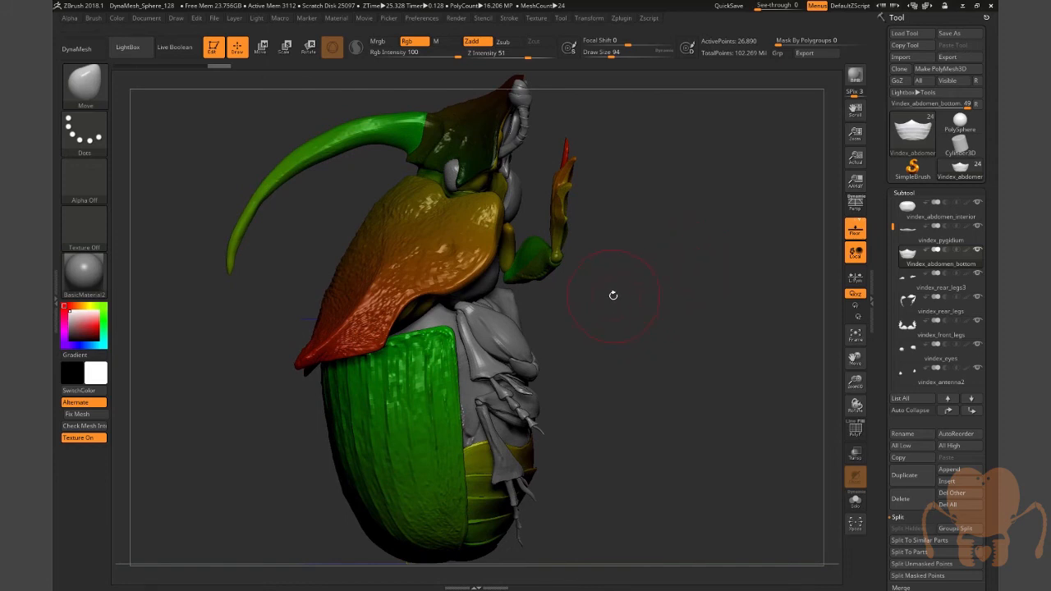